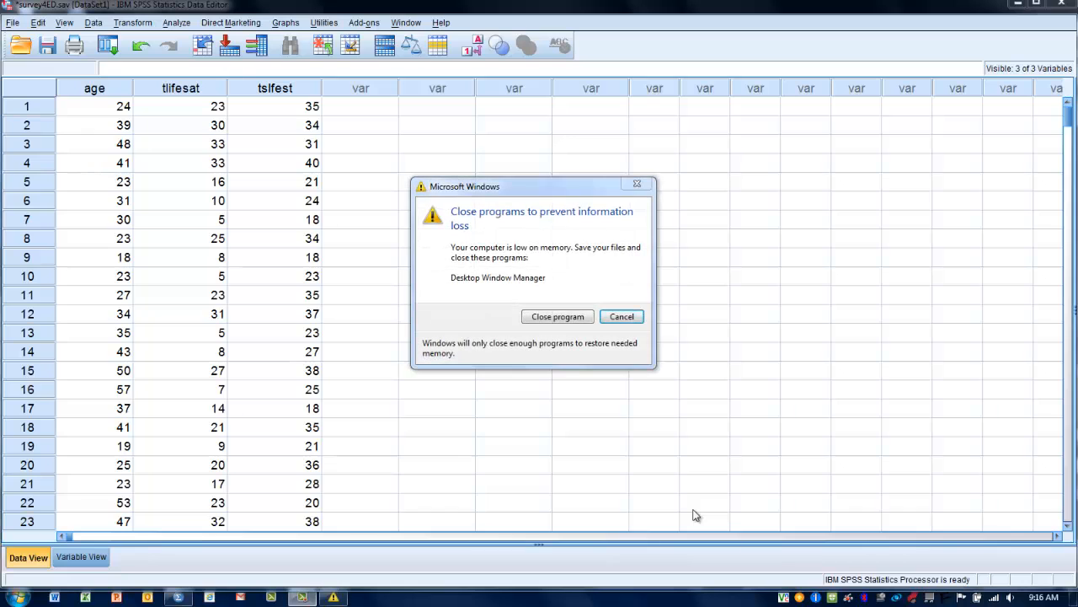
Step: Cancel the Windows 'Close programs to prevent information loss' warning
left_click(621, 316)
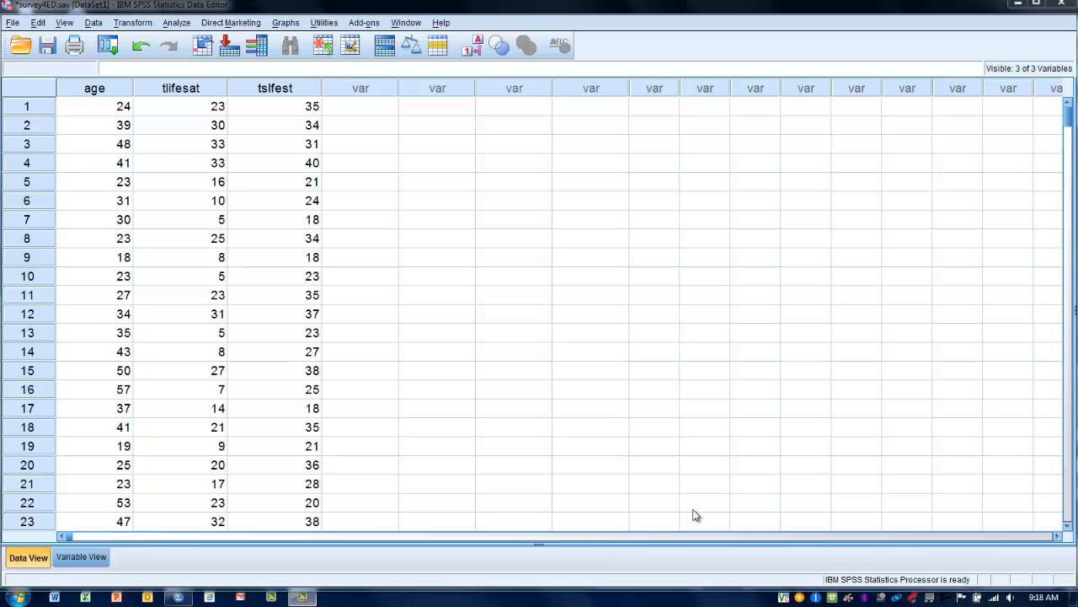
mouse_move(367, 498)
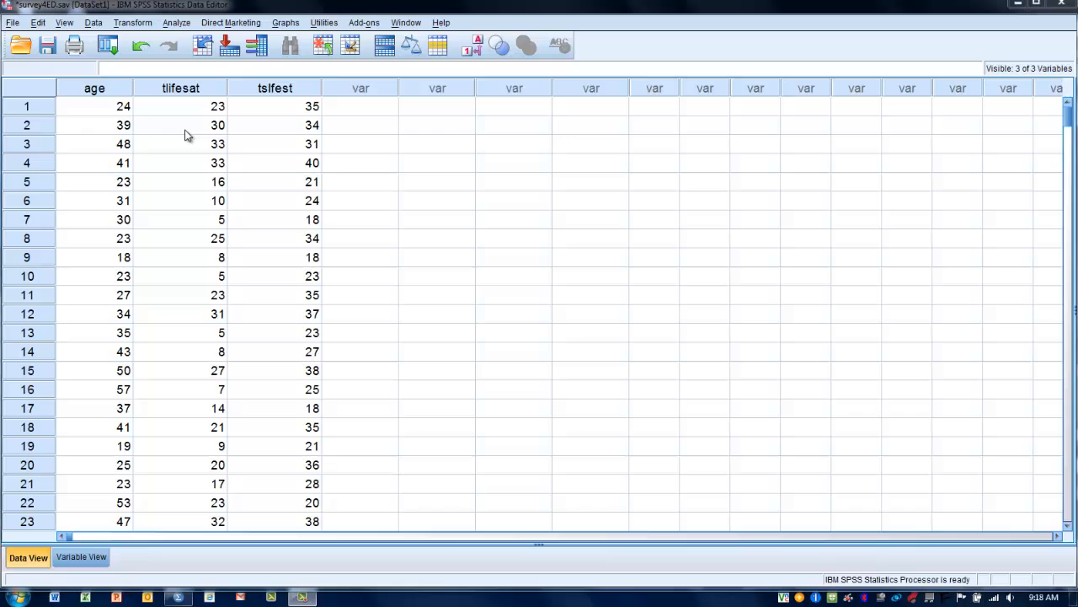
mouse_move(208, 93)
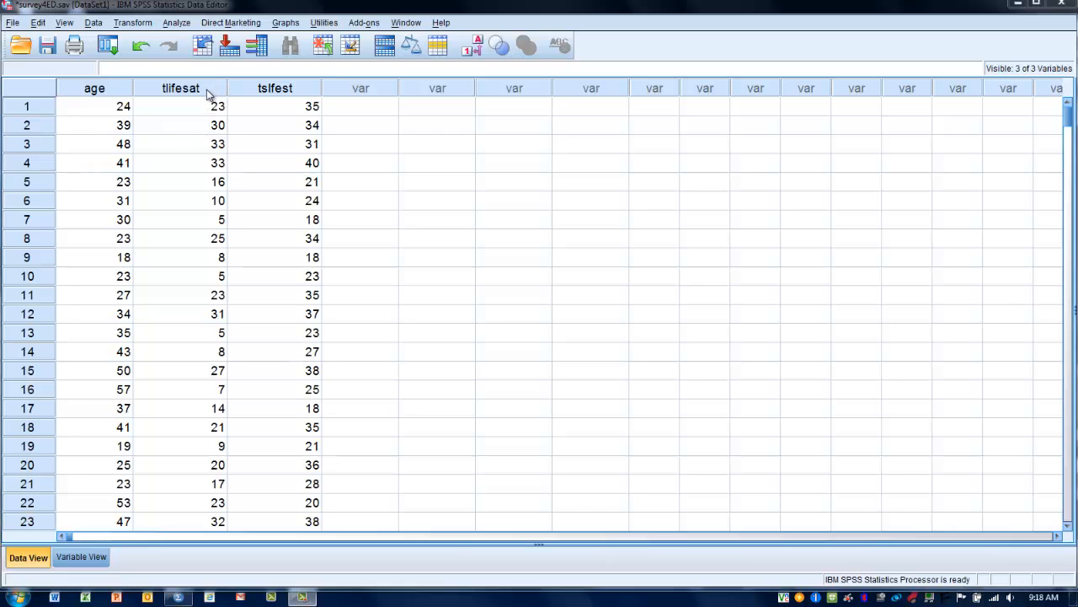
mouse_move(196, 94)
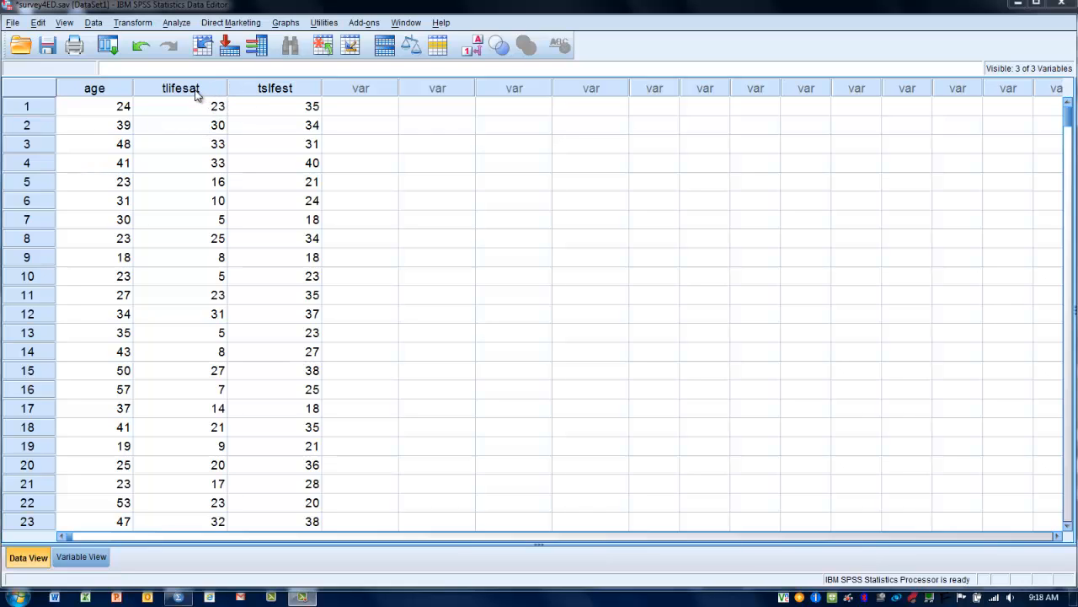
mouse_move(181, 95)
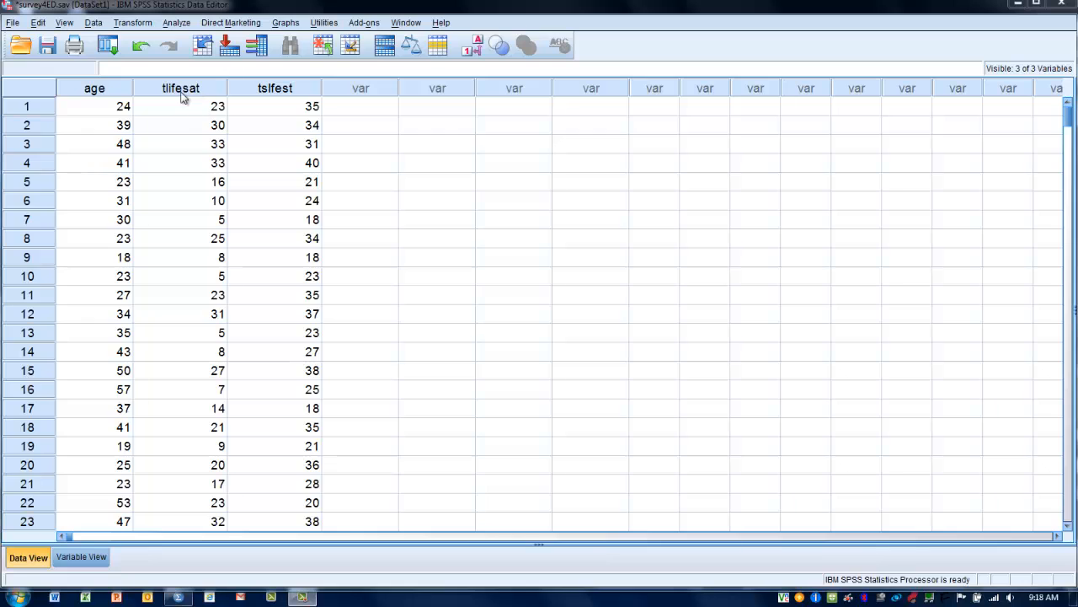
mouse_move(186, 116)
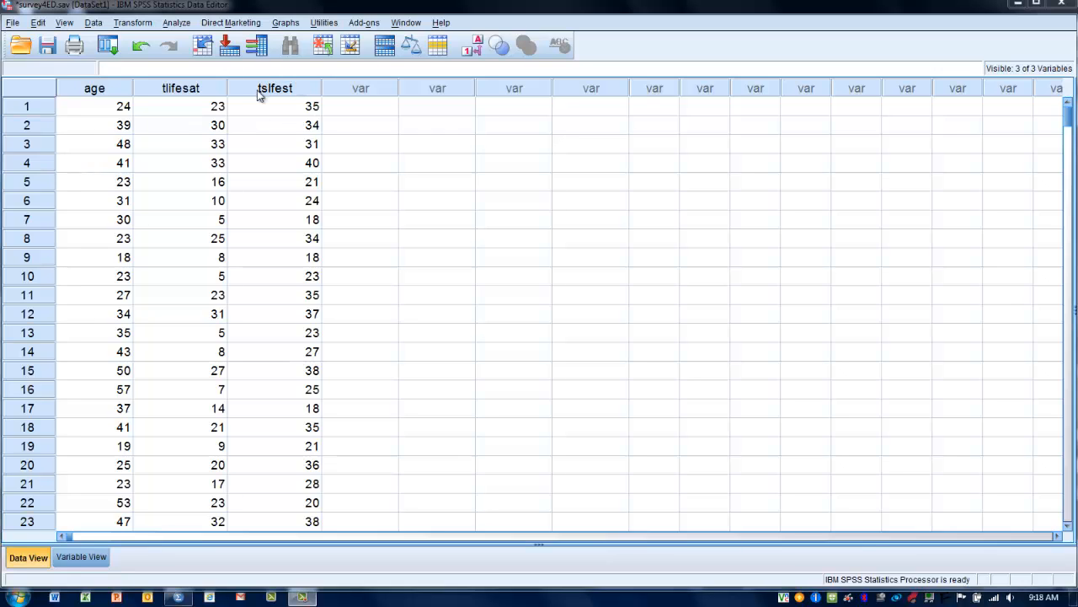
mouse_move(285, 91)
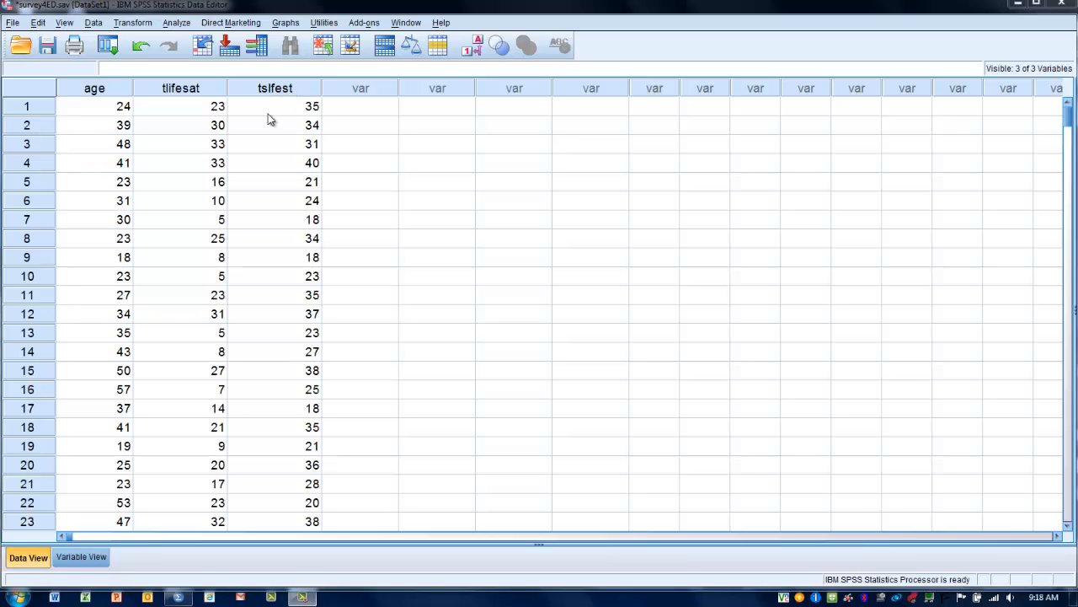
mouse_move(271, 125)
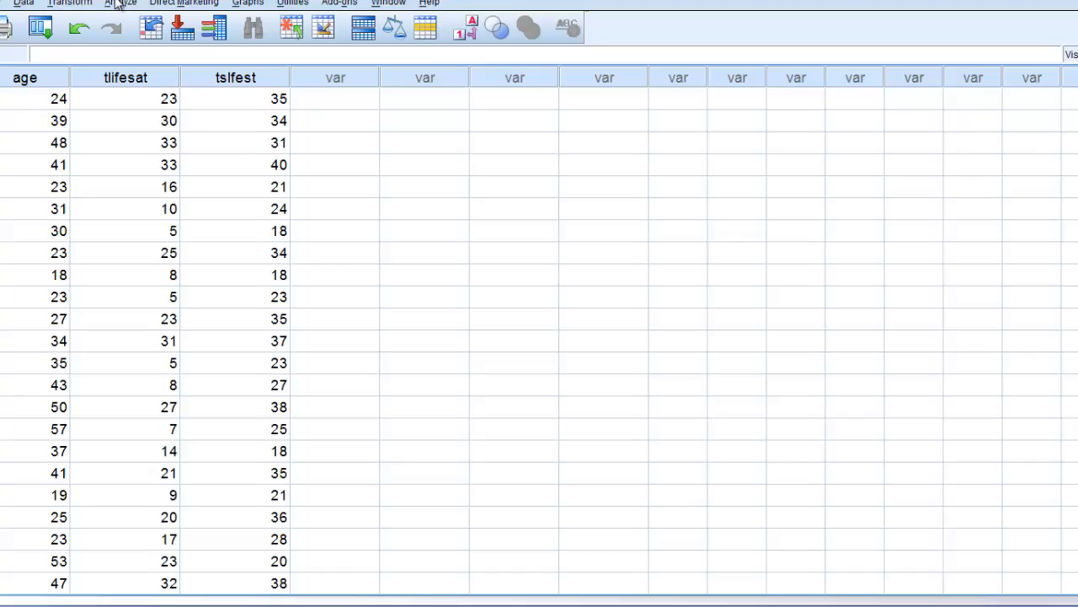
Step: Start a partial correlation and add Total life satisfaction to the Variables list
left_click(176, 23)
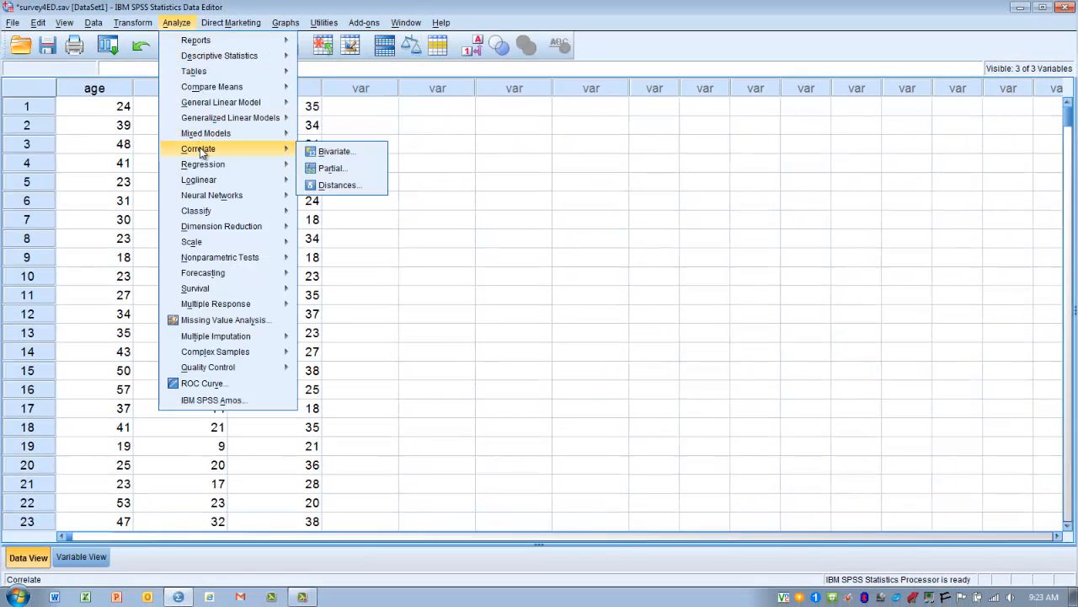
mouse_move(331, 168)
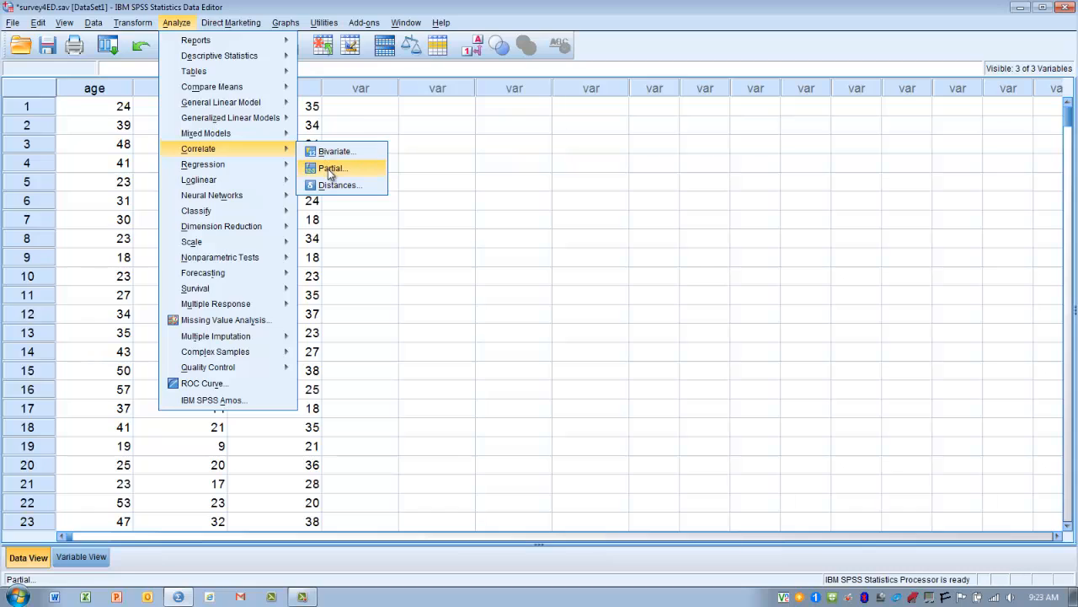
left_click(332, 168)
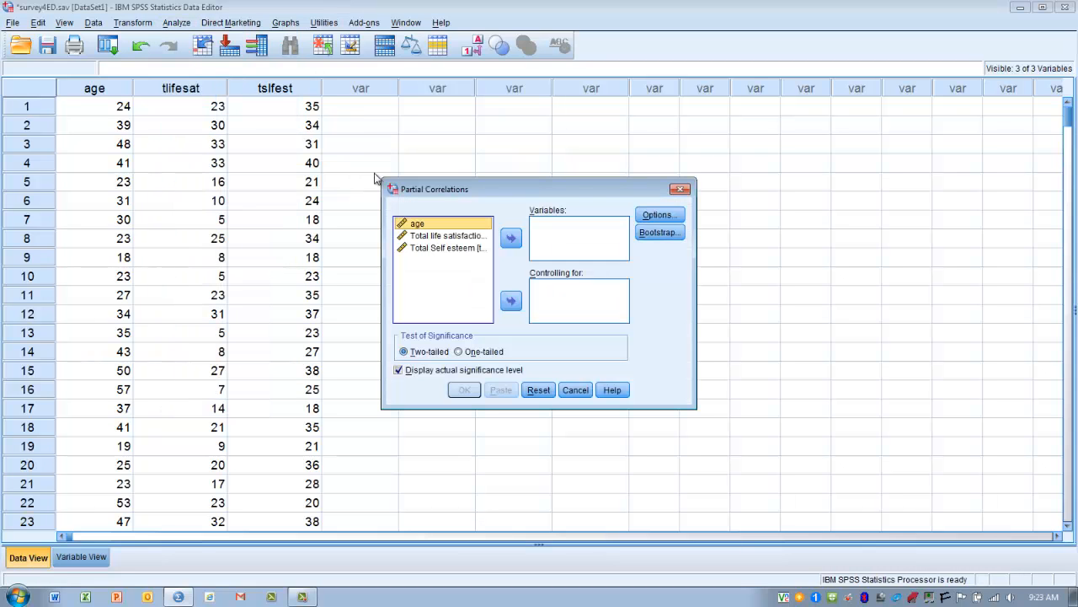
left_click(447, 235)
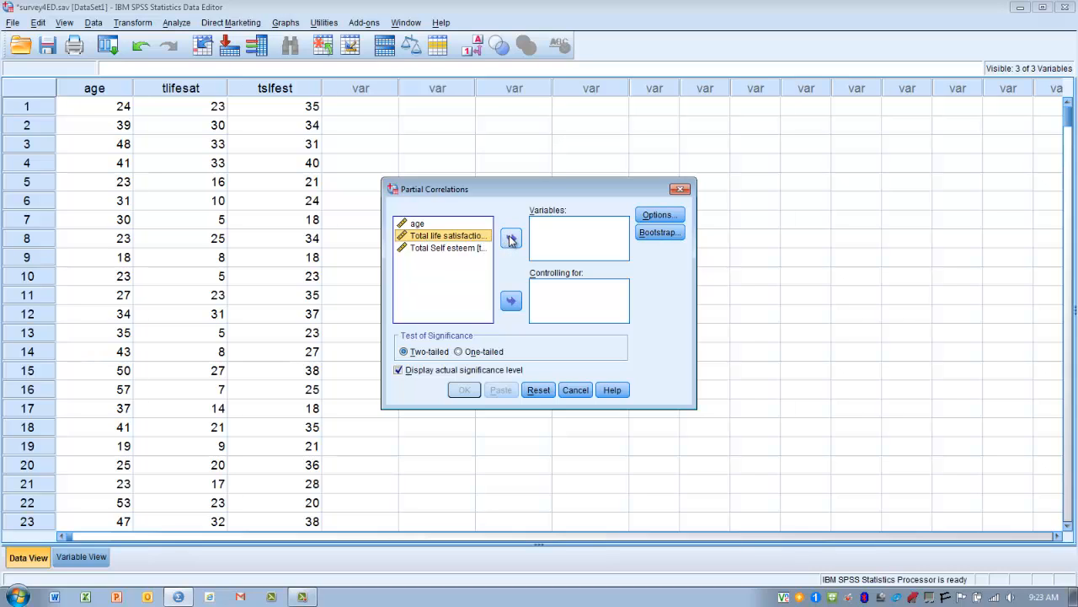
left_click(511, 238)
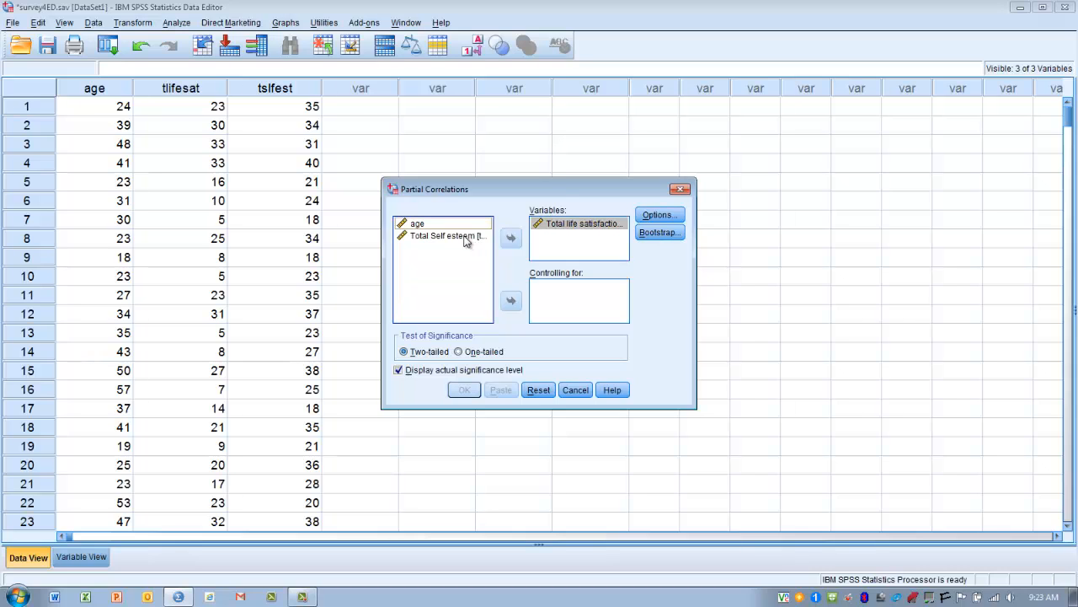
Step: Add Total Self esteem as a variable and age as the control, then open Options
left_click(511, 238)
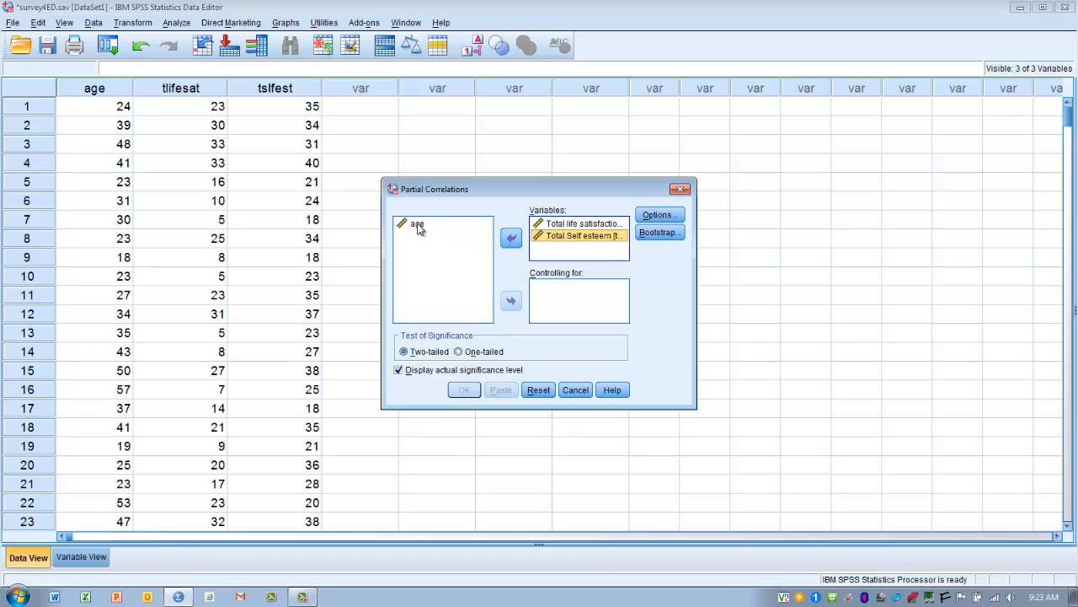
left_click(418, 224)
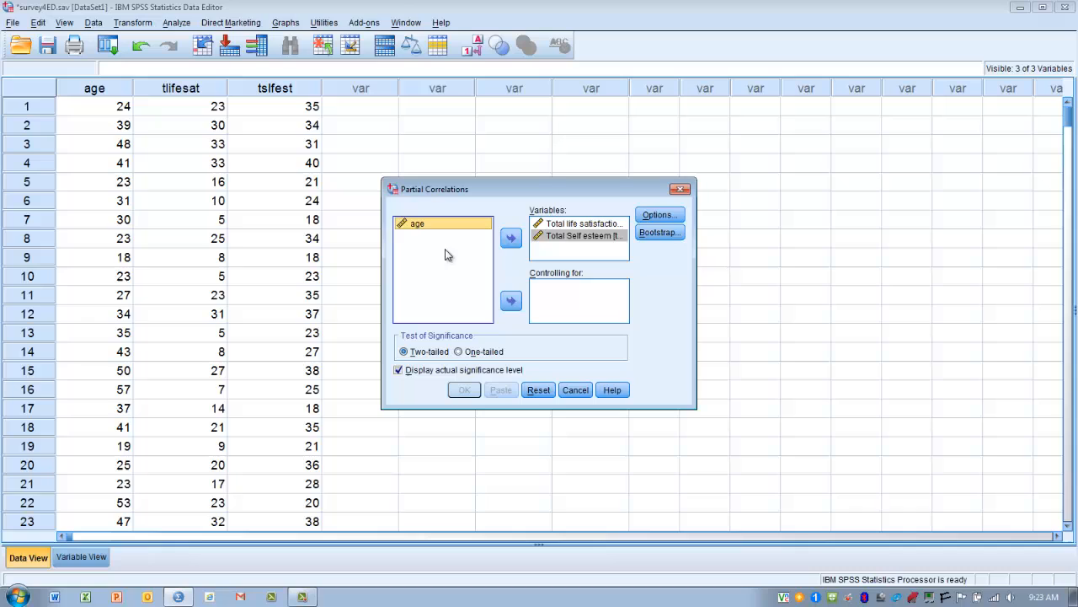
left_click(511, 301)
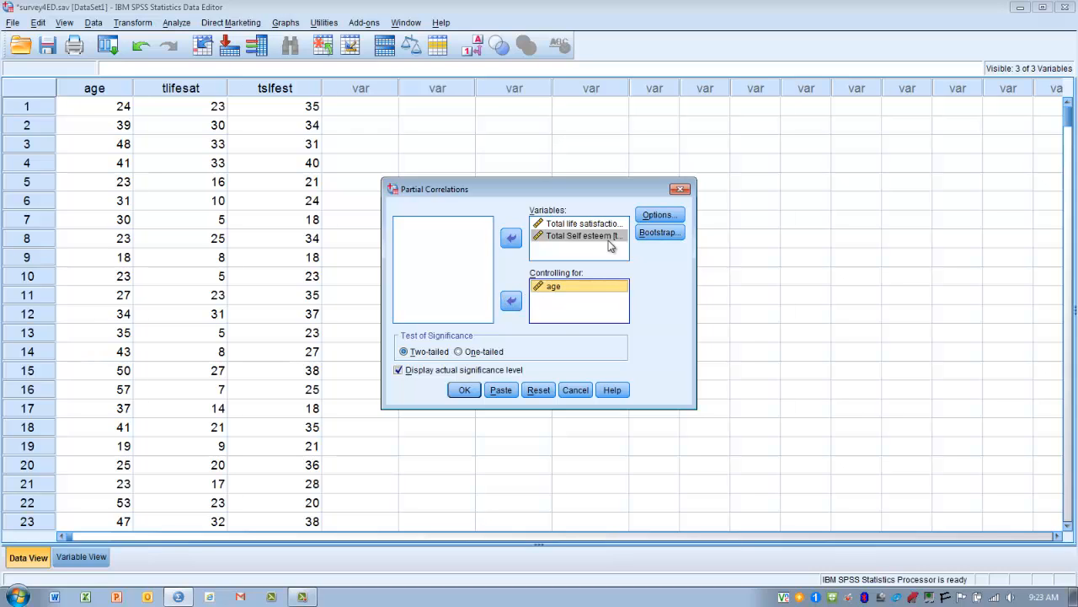
left_click(659, 214)
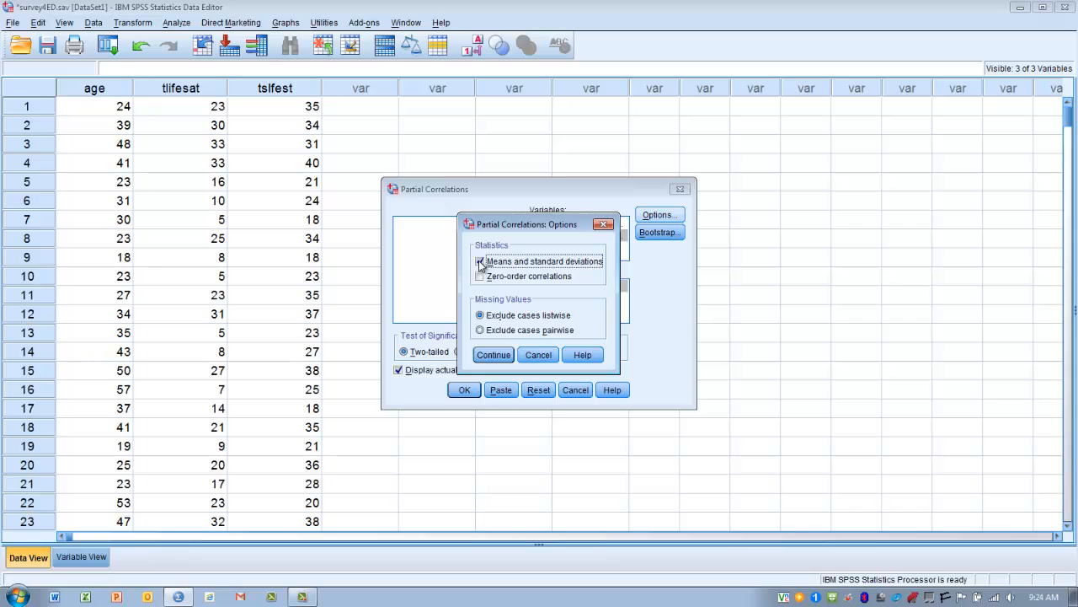
Step: Tick means and standard deviations, zero-order correlations, and exclude cases pairwise
left_click(481, 261)
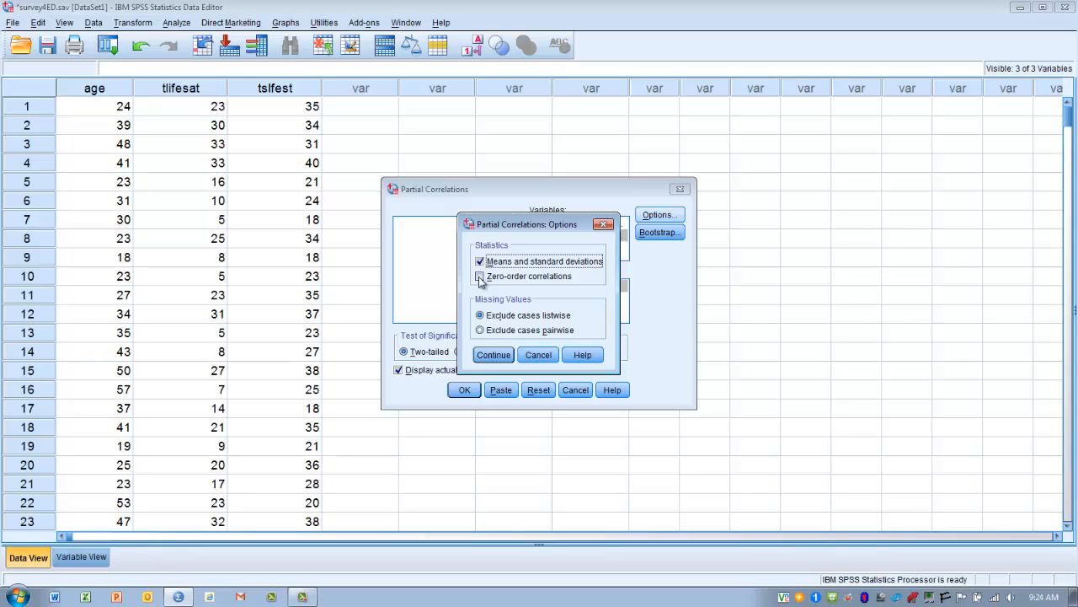
left_click(480, 276)
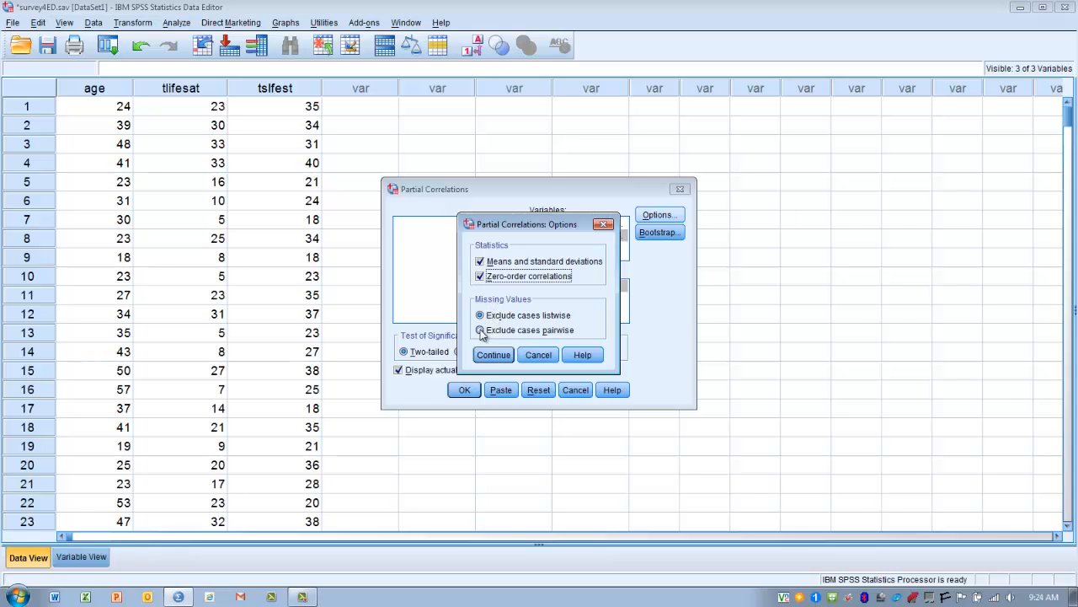
left_click(480, 330)
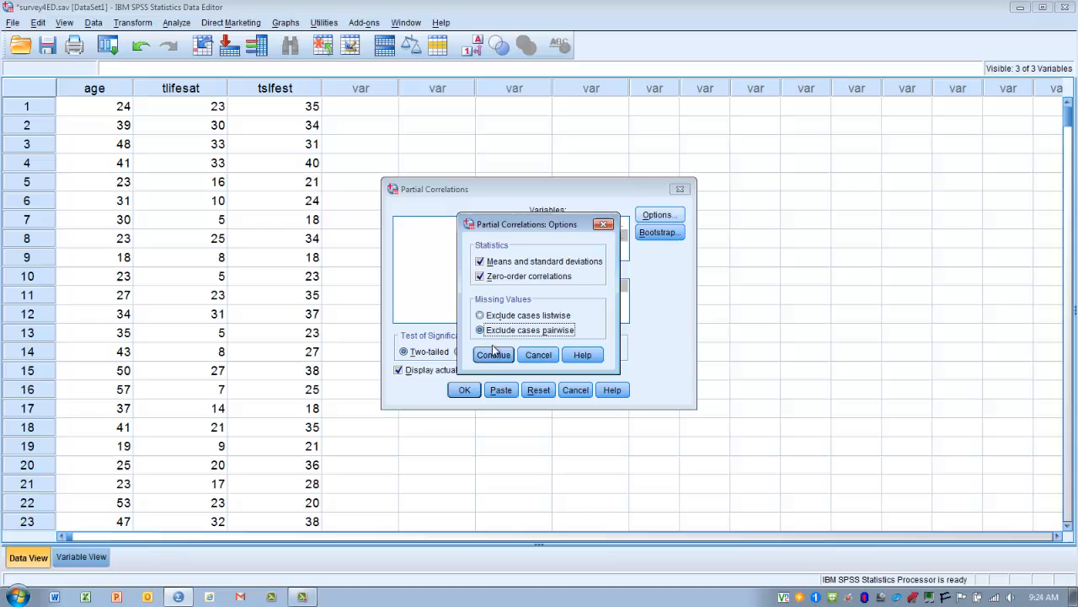
left_click(493, 354)
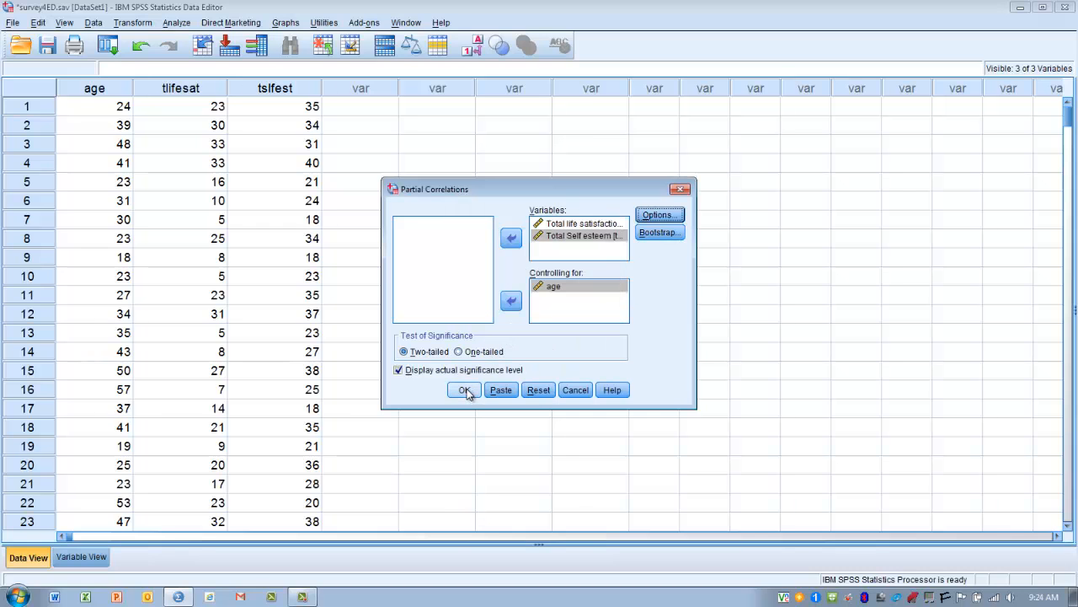
Step: Run the partial correlation of life satisfaction and self-esteem controlling for age
left_click(463, 389)
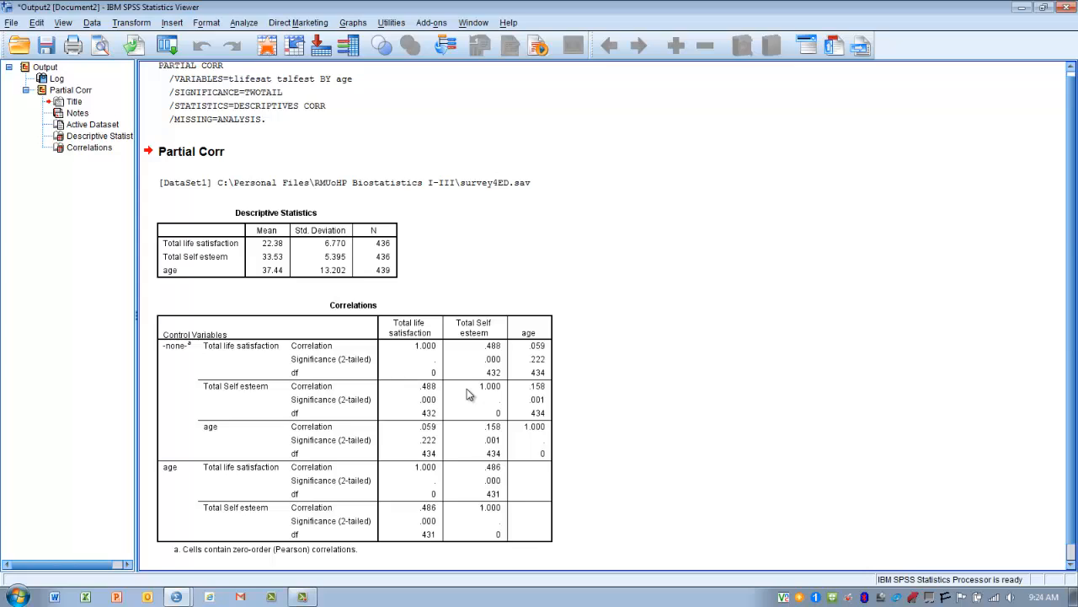
mouse_move(508, 241)
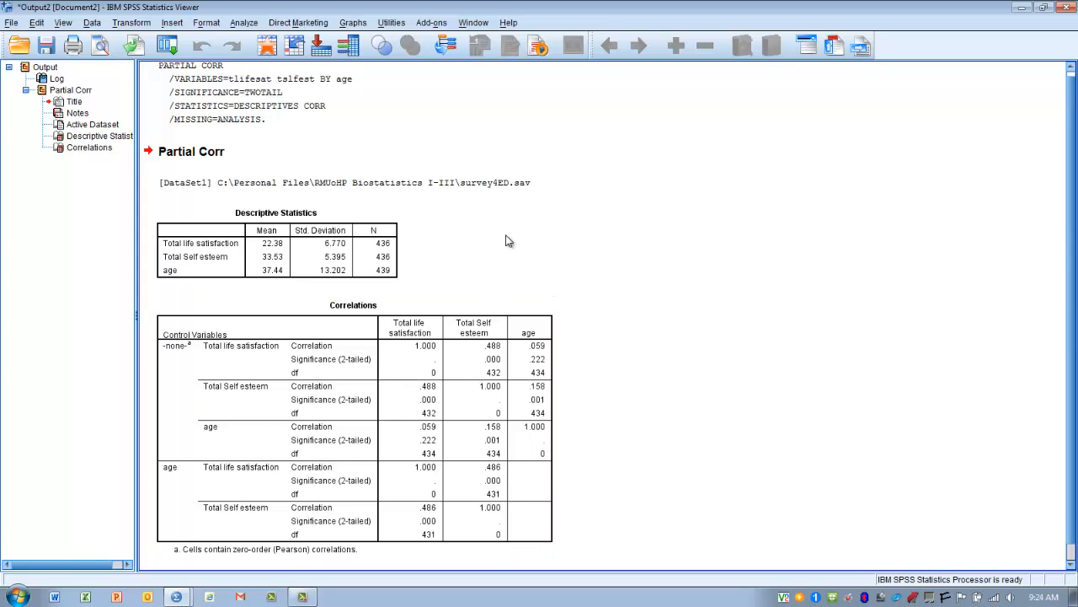
mouse_move(539, 134)
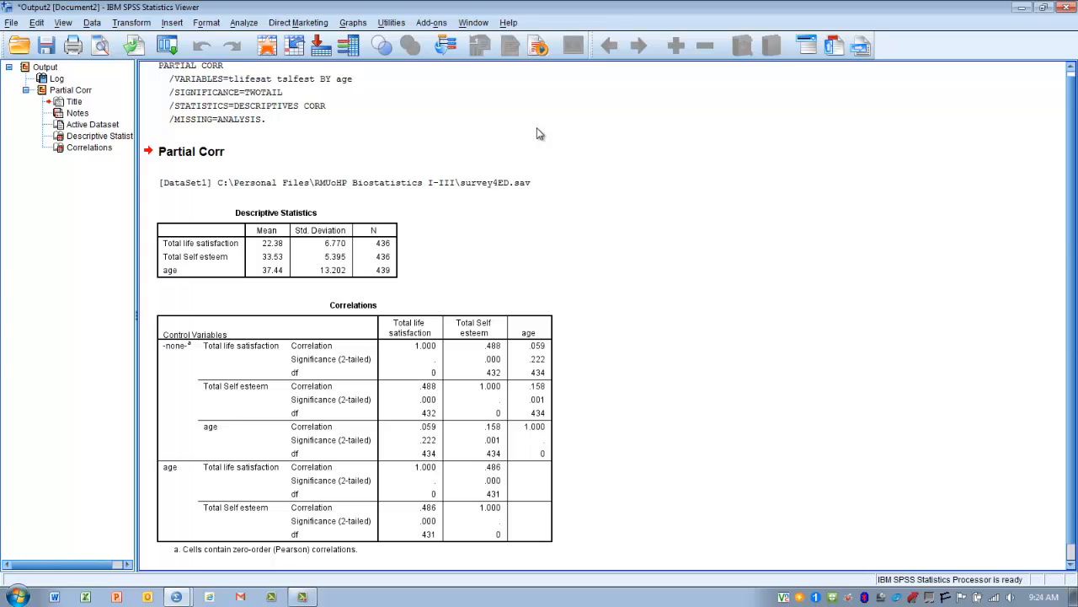
mouse_move(460, 145)
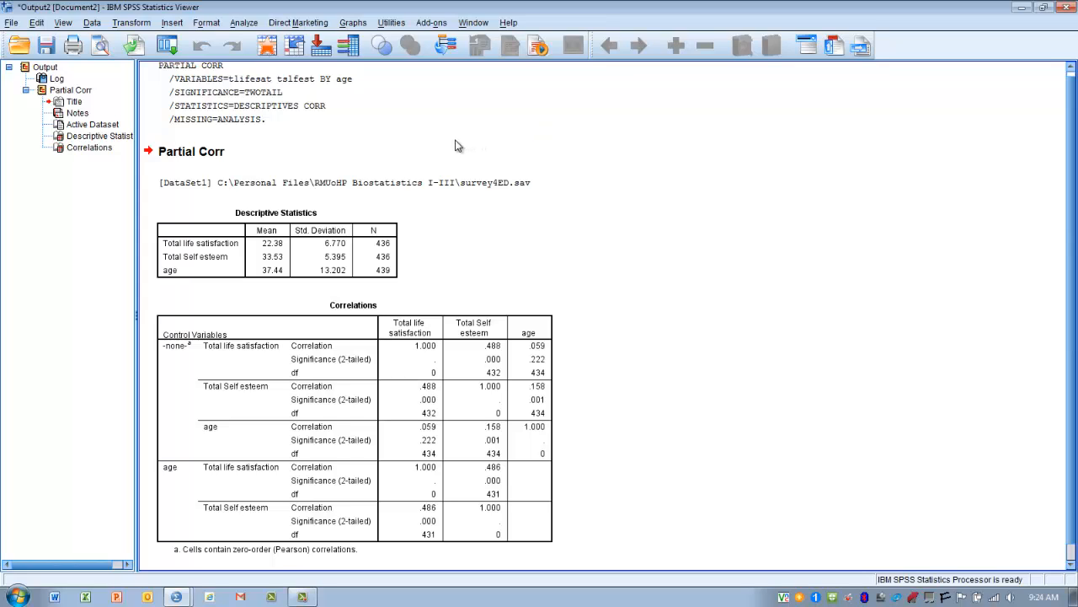
mouse_move(414, 124)
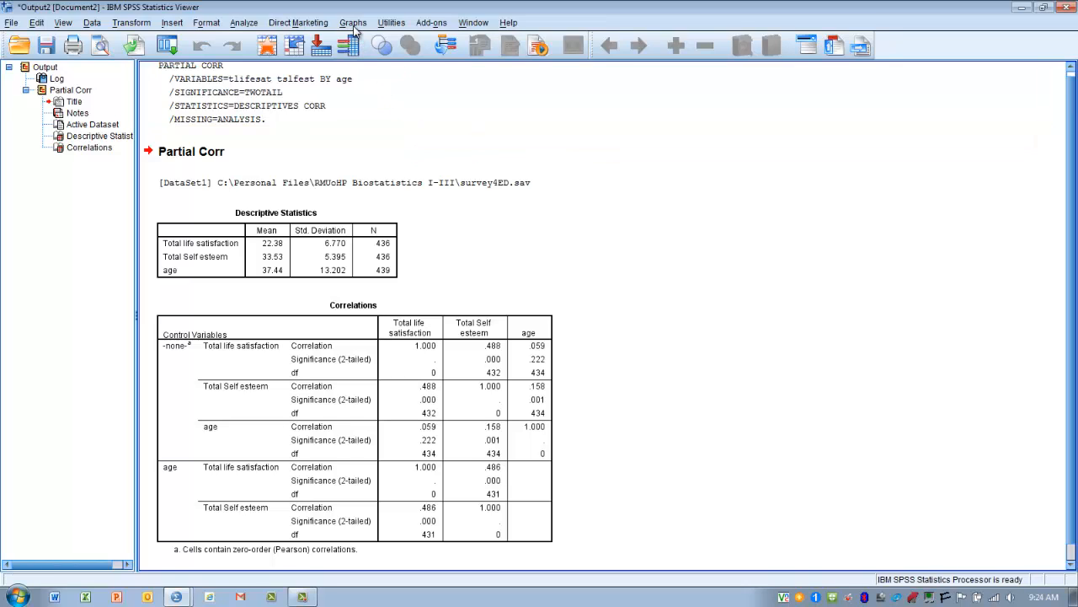
Step: Choose a Simple Scatter chart from the legacy Scatter/Dot dialogs and define it
left_click(352, 23)
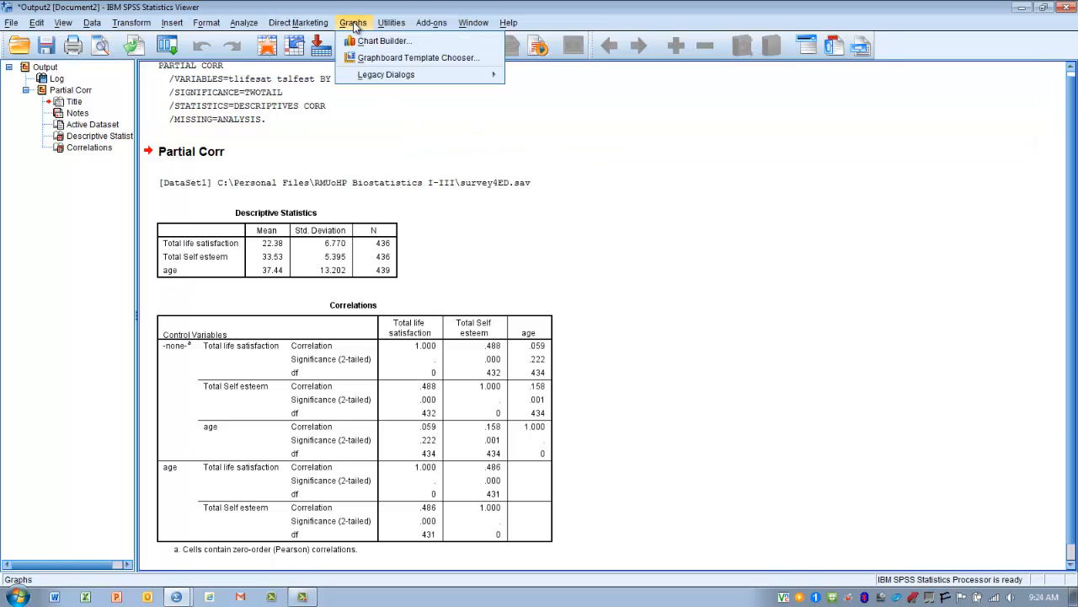
left_click(386, 74)
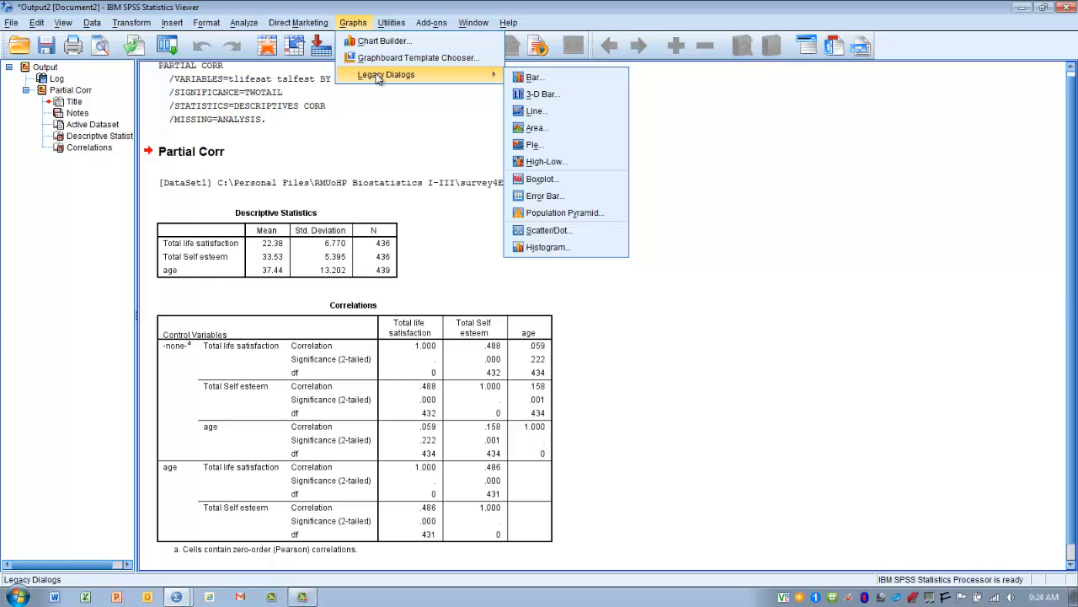
mouse_move(545, 196)
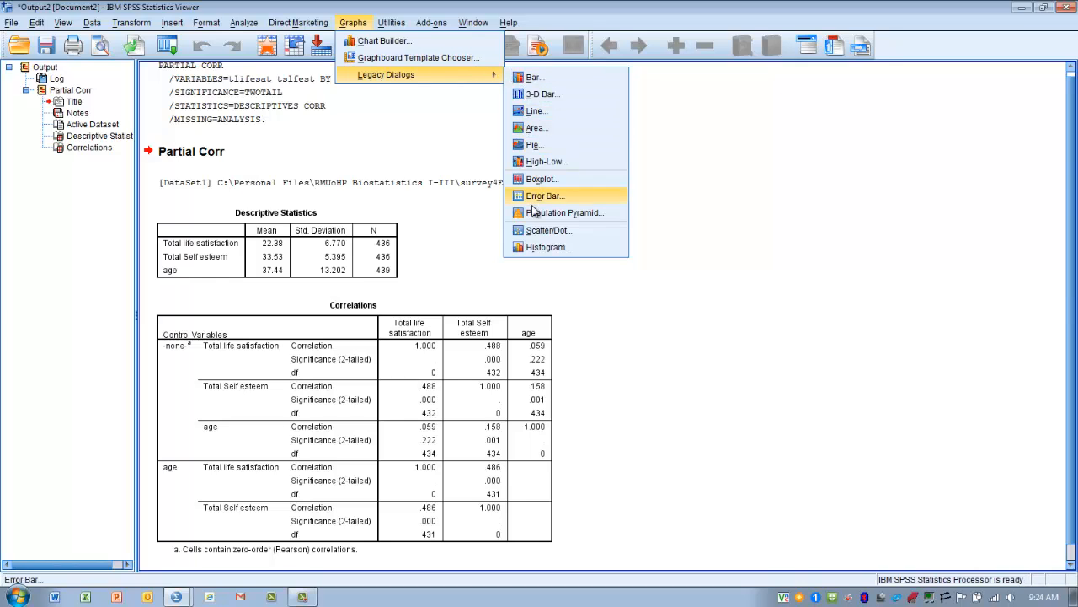
left_click(548, 230)
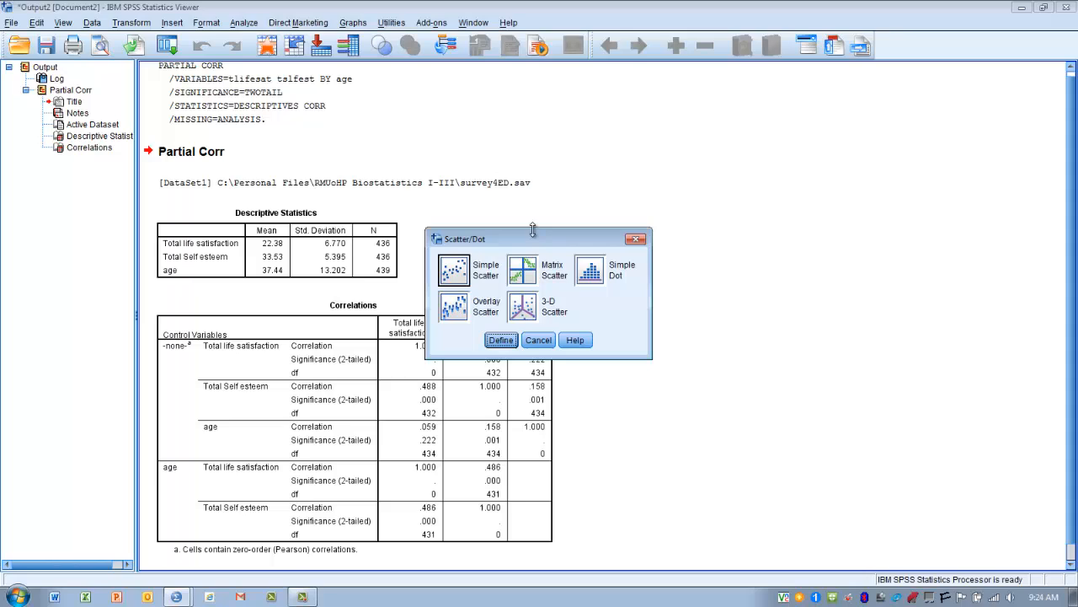
left_click(454, 268)
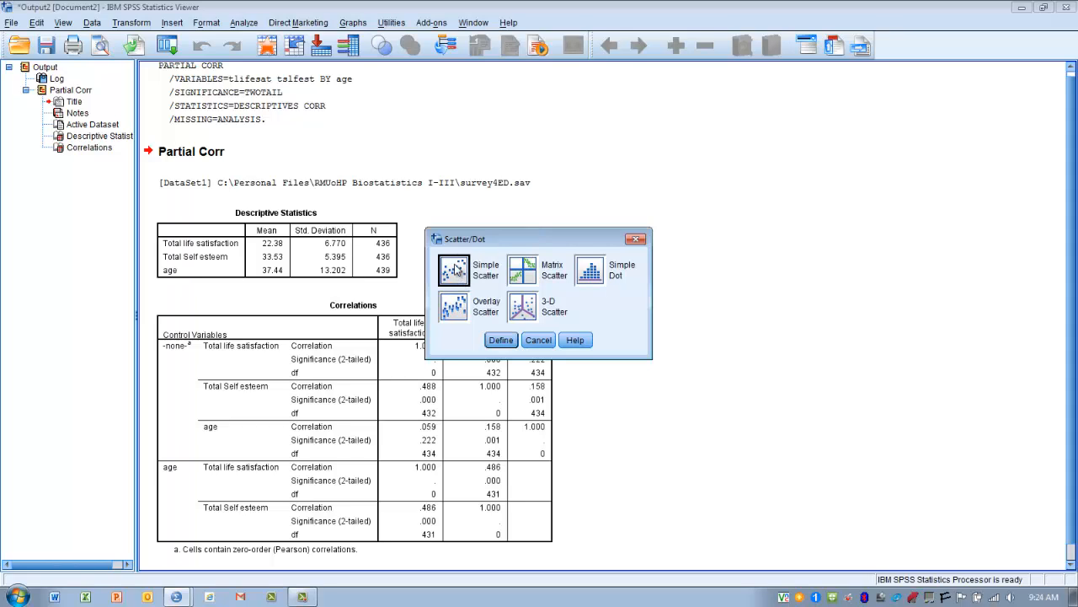
mouse_move(493, 328)
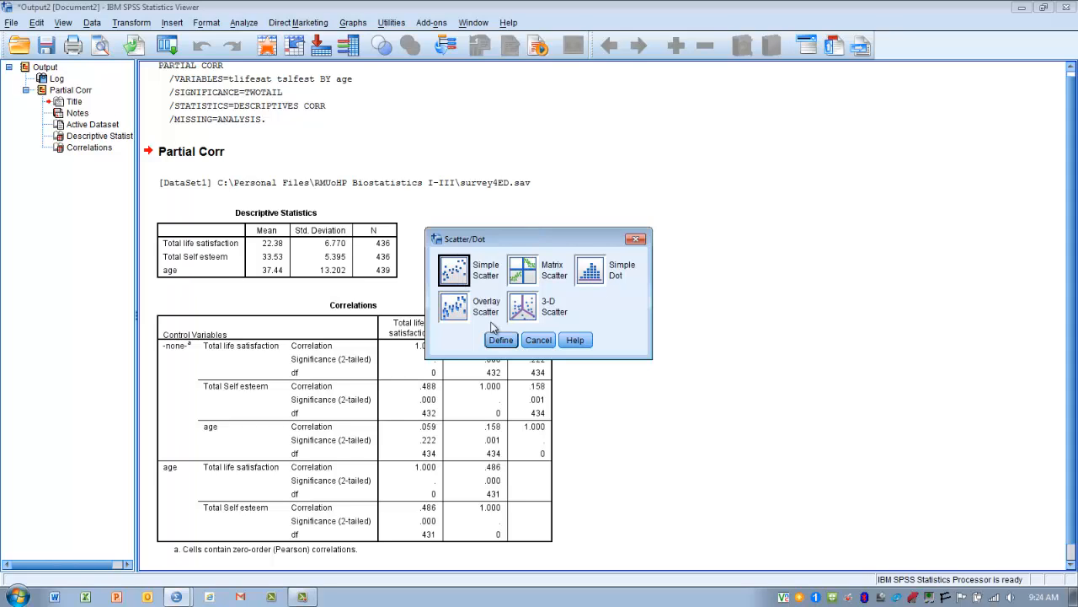
left_click(500, 339)
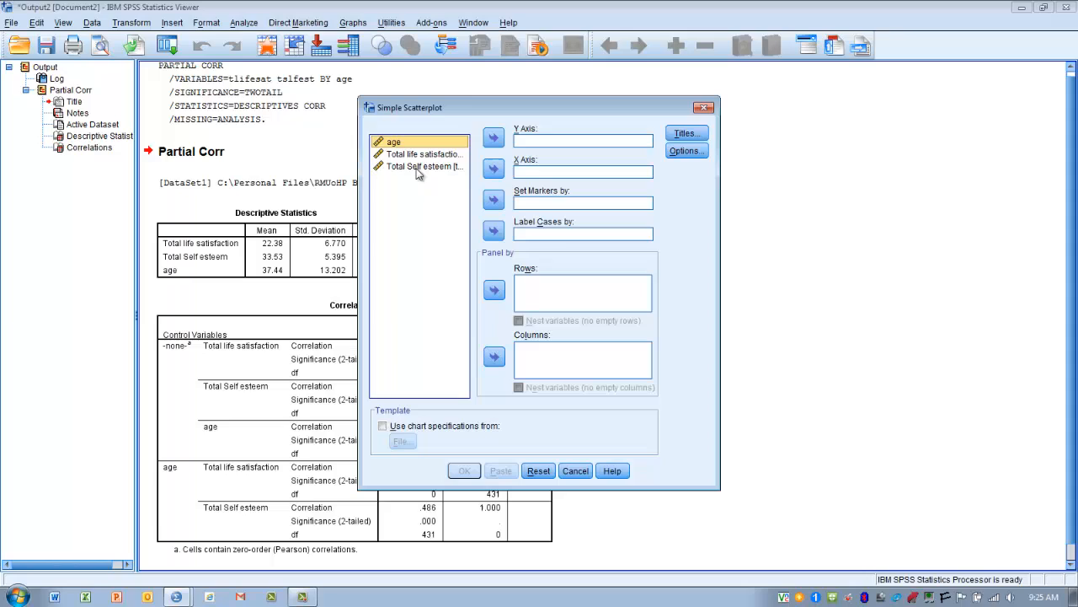
Step: Assign Total Self esteem to the X axis and Total life satisfaction to the Y axis
left_click(425, 166)
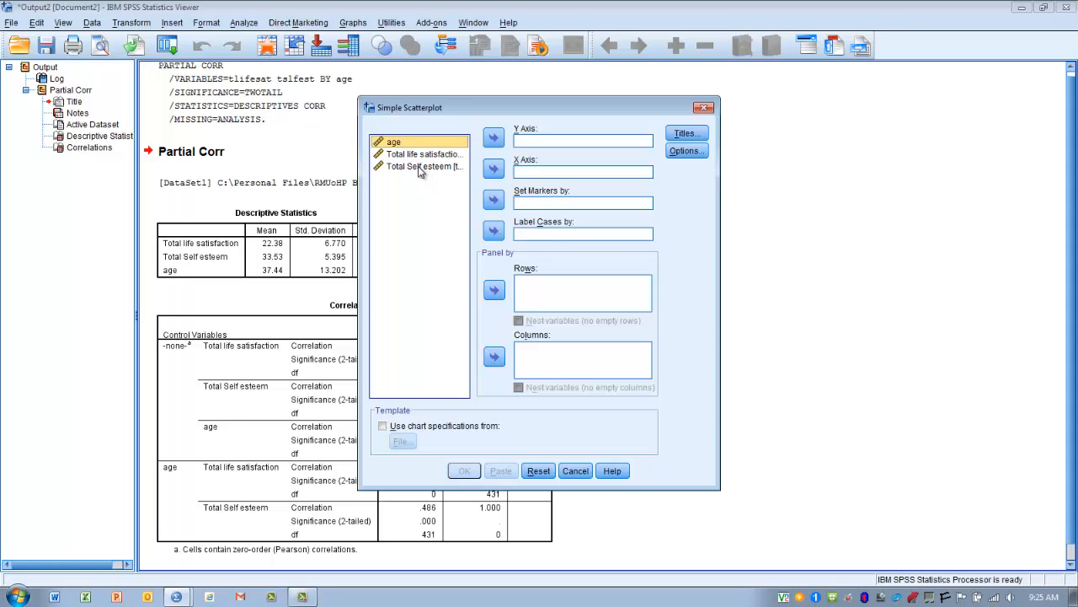
left_click(424, 166)
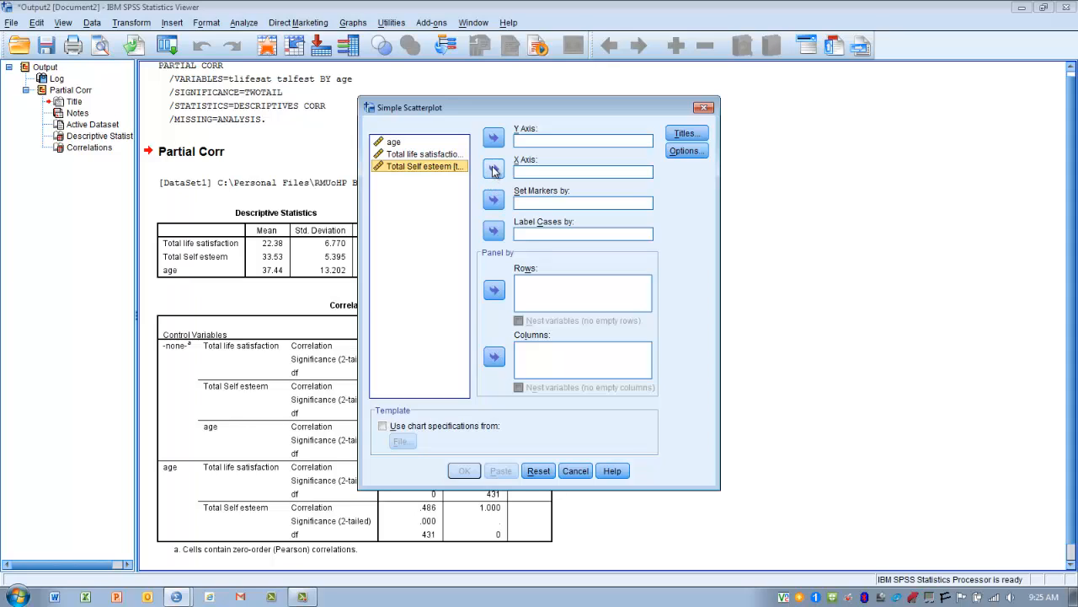
left_click(494, 169)
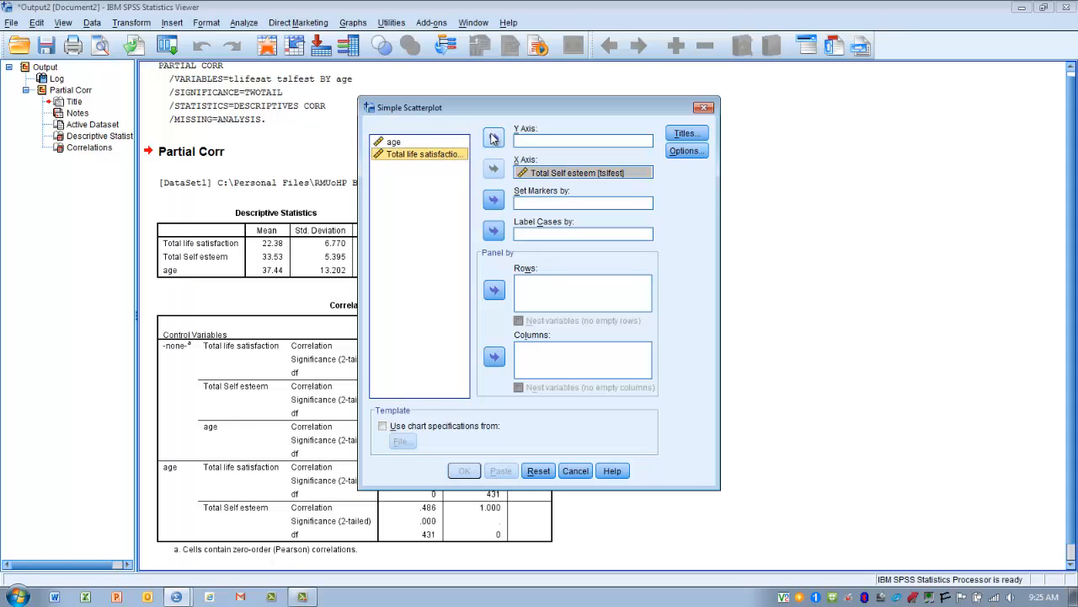
left_click(494, 137)
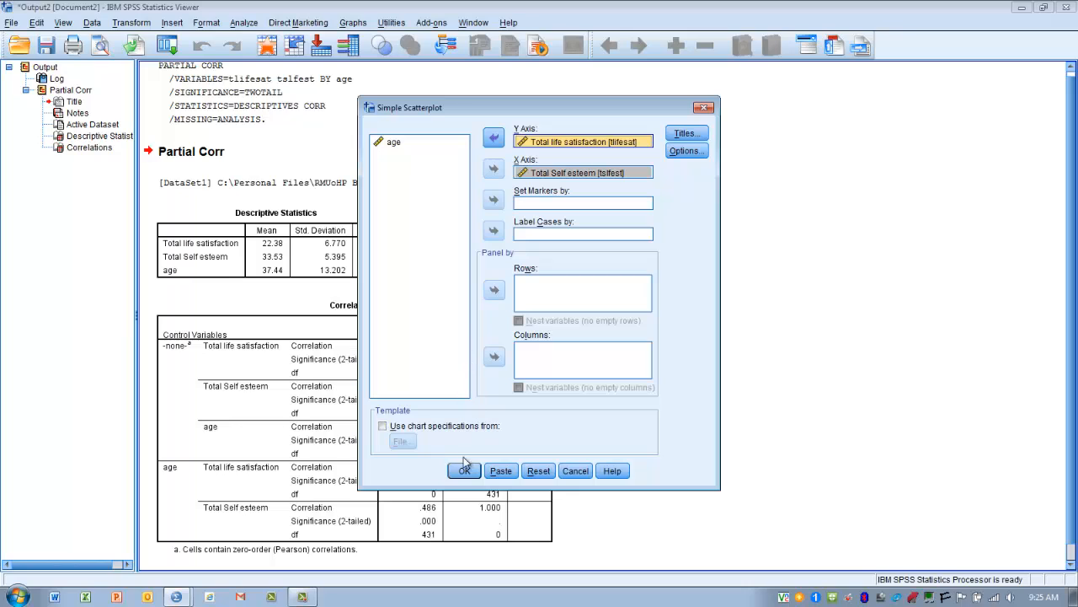
Step: Generate the scatterplot of Total life satisfaction against Total Self esteem
left_click(463, 470)
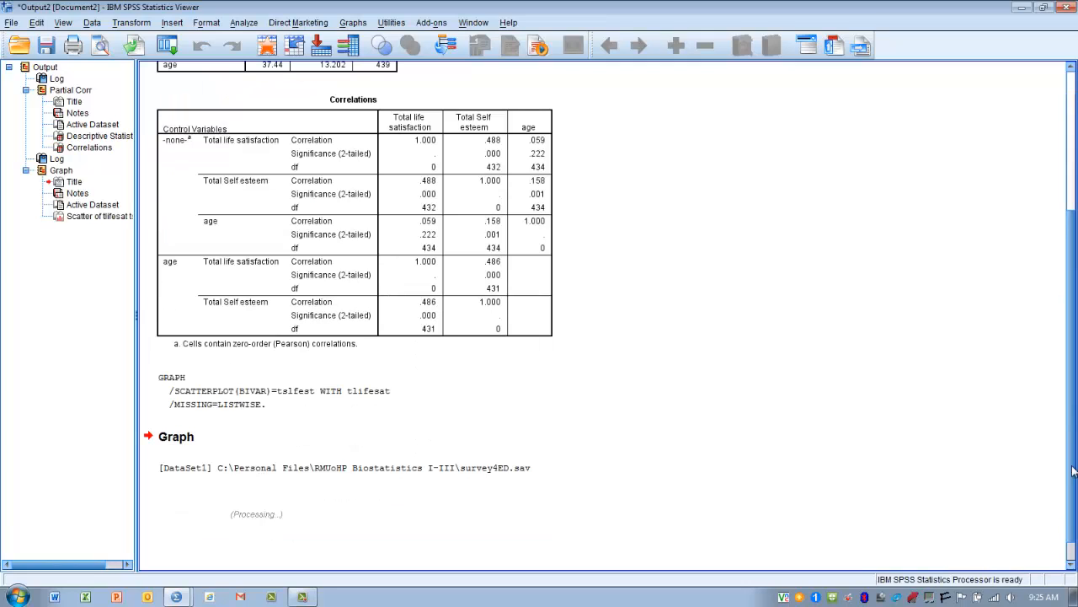
scroll("down", 3)
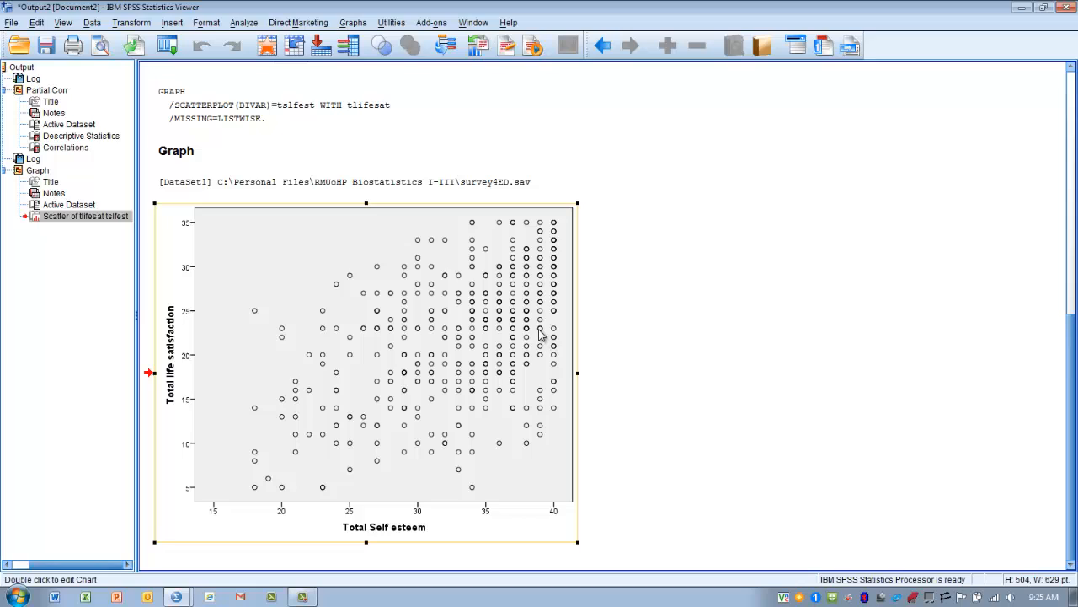
mouse_move(410, 397)
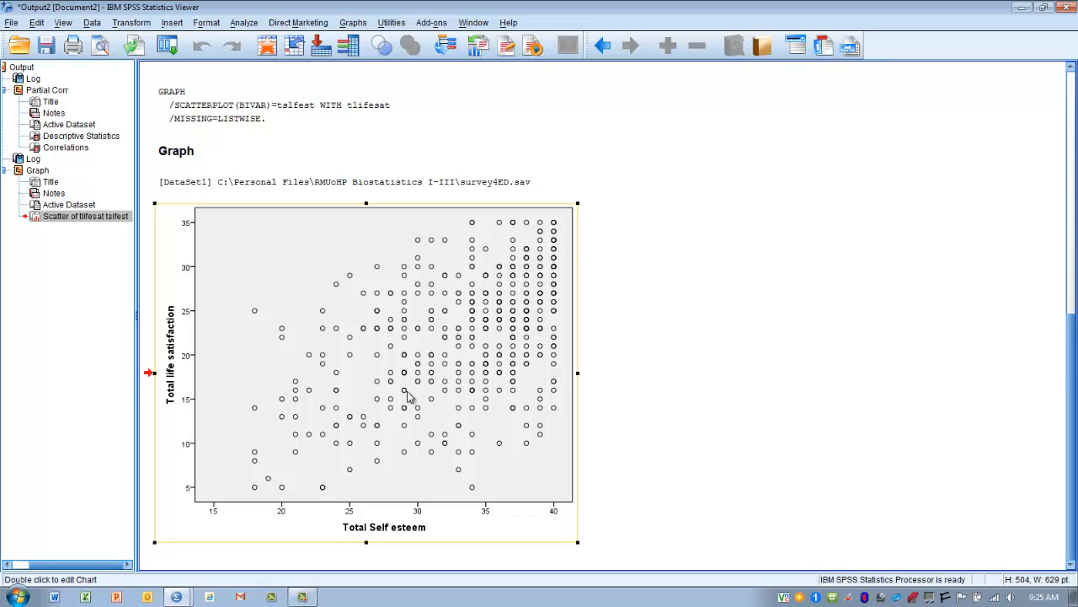
mouse_move(335, 393)
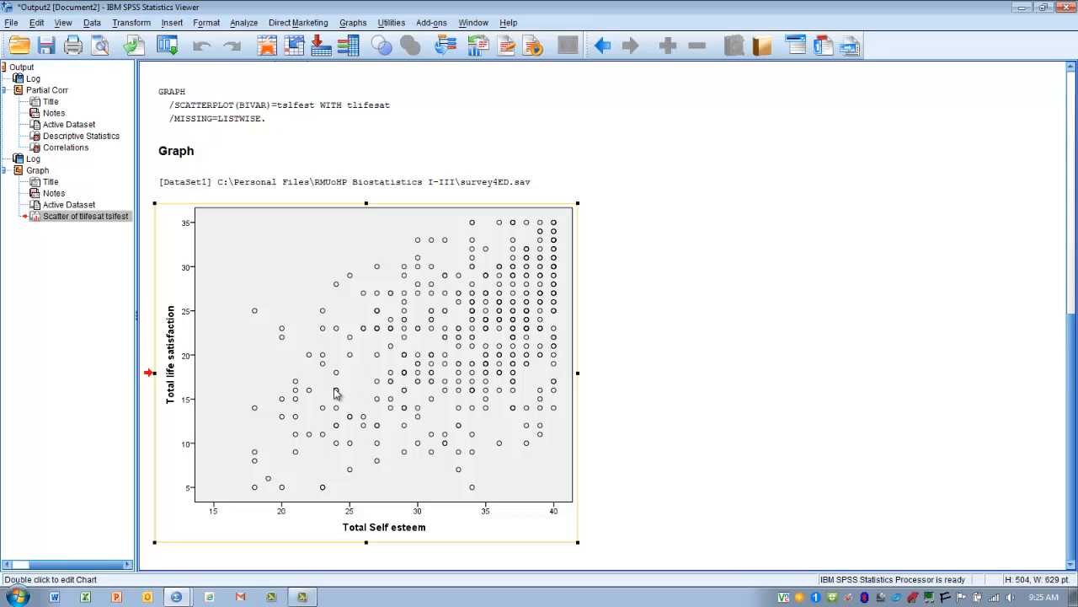
mouse_move(403, 379)
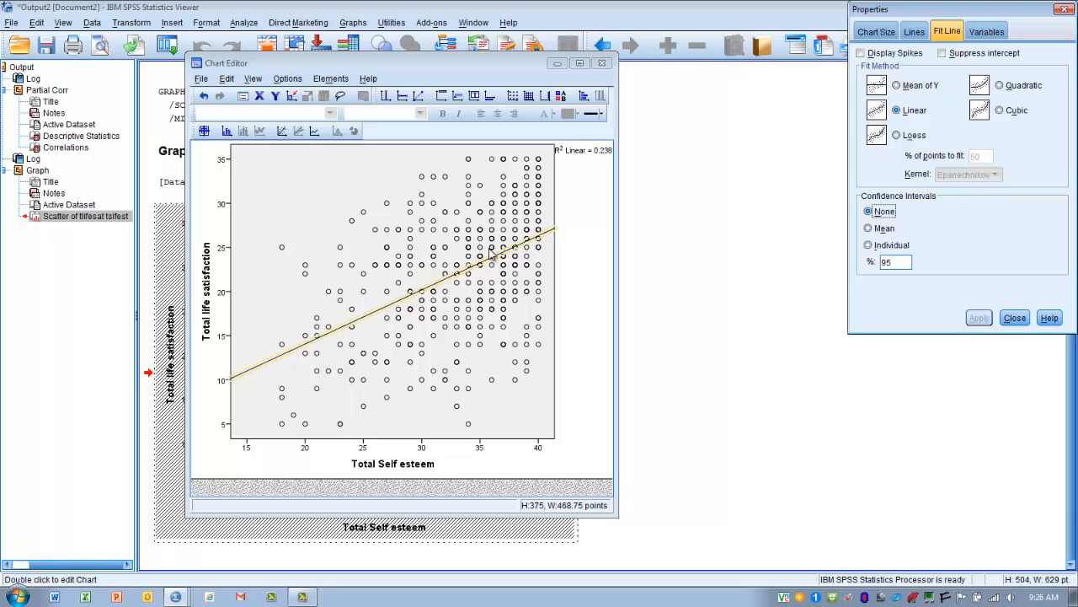
mouse_move(495, 238)
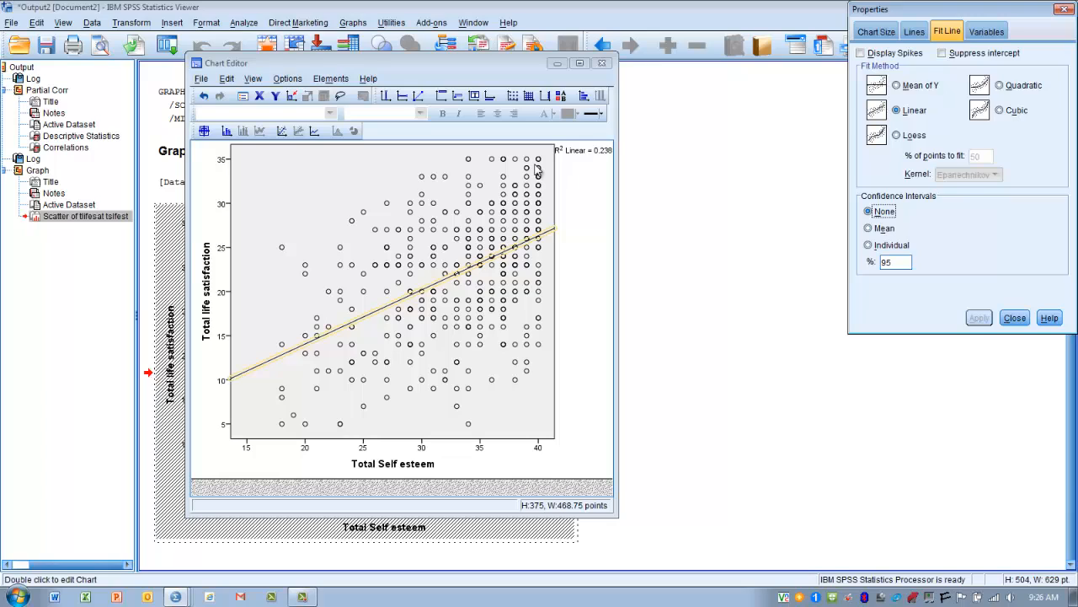
mouse_move(432, 179)
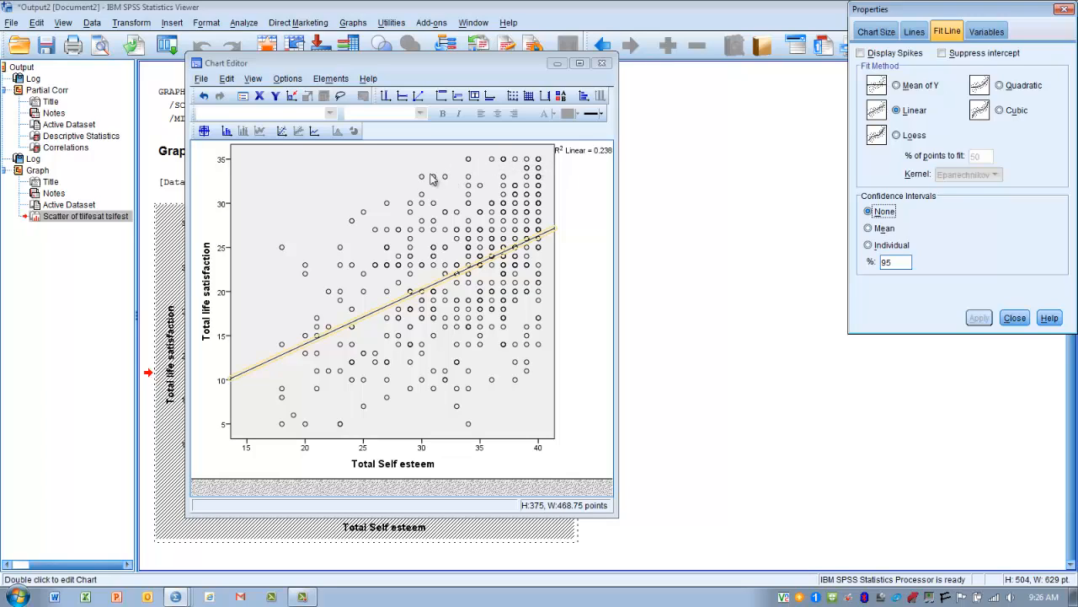
mouse_move(252, 388)
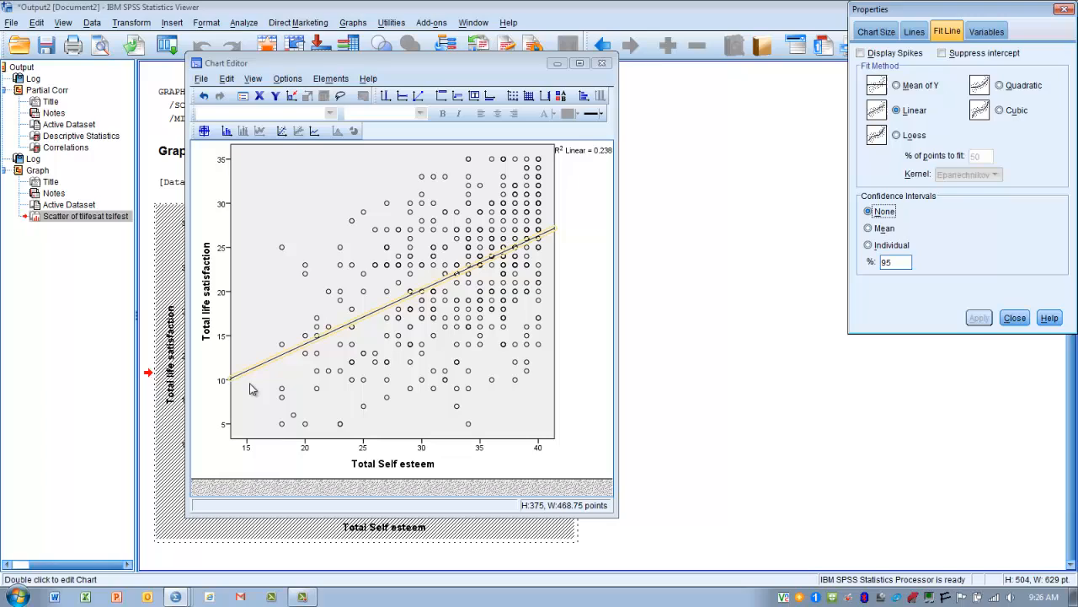
mouse_move(452, 379)
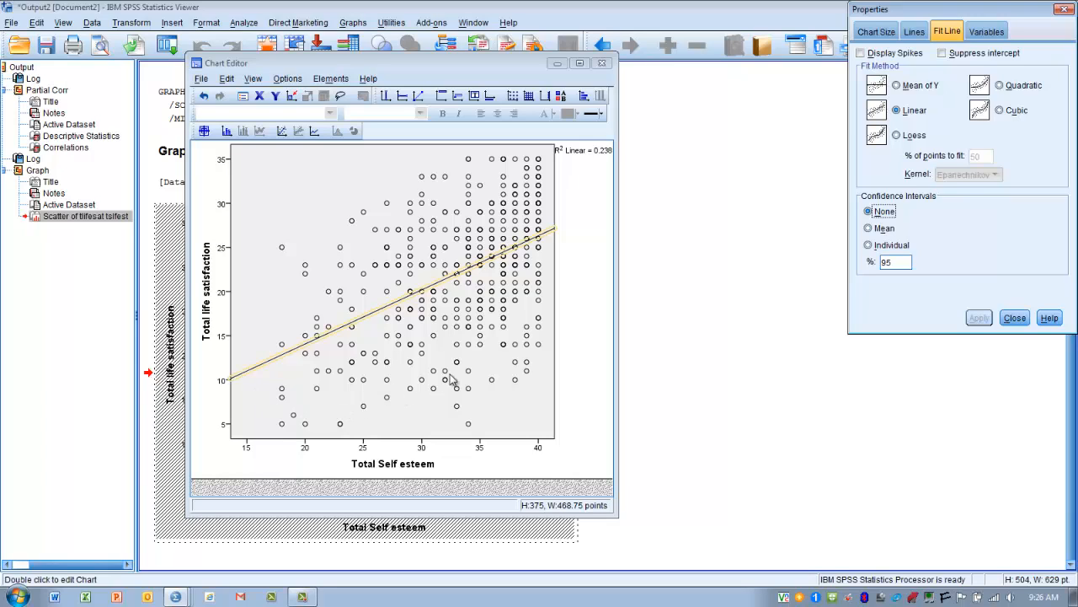
mouse_move(537, 323)
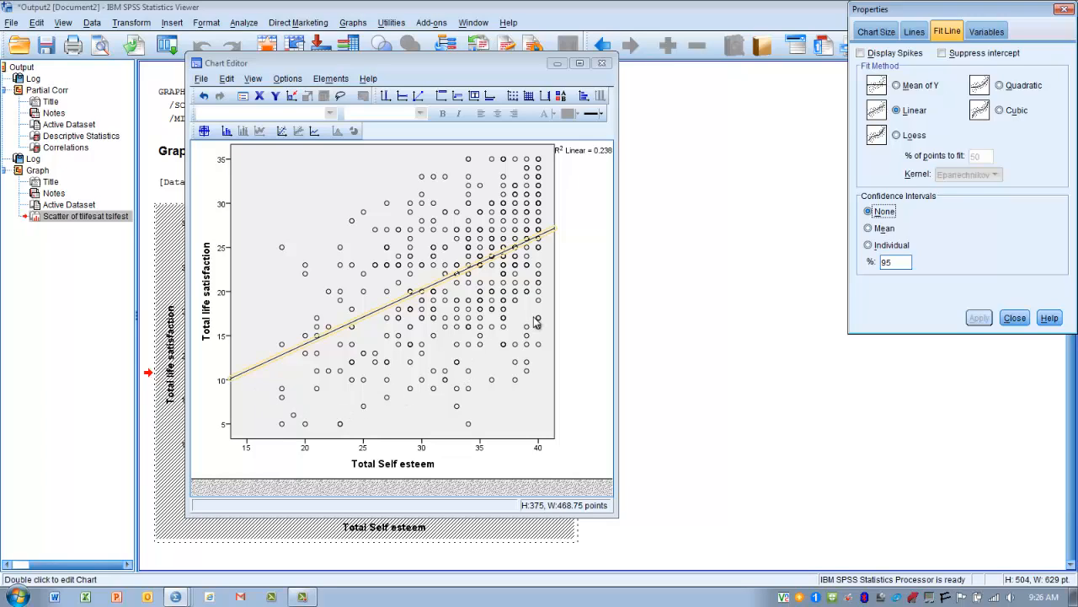
mouse_move(305, 391)
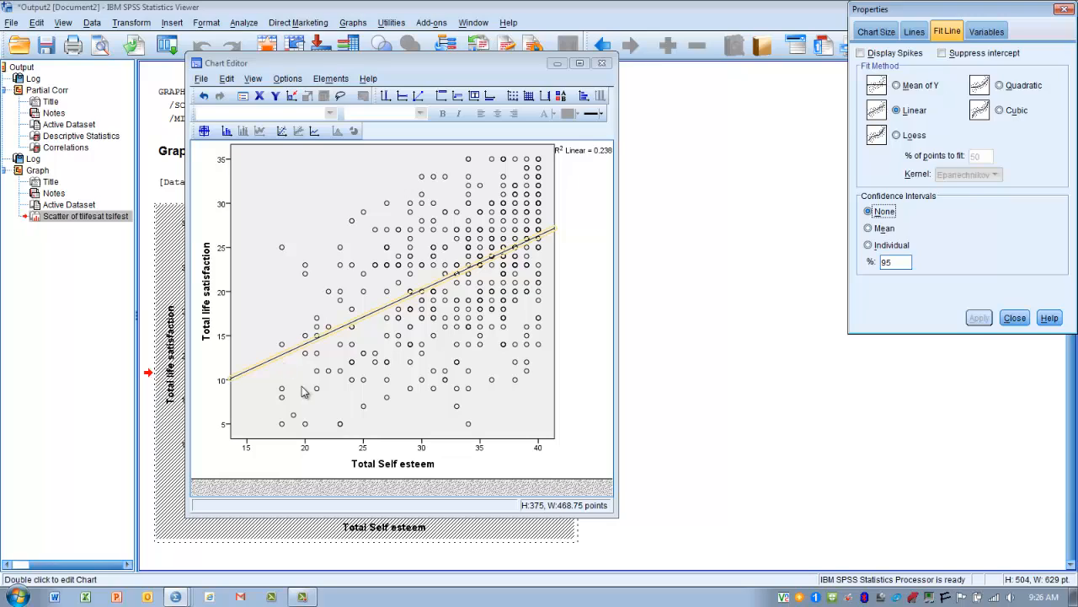
mouse_move(499, 375)
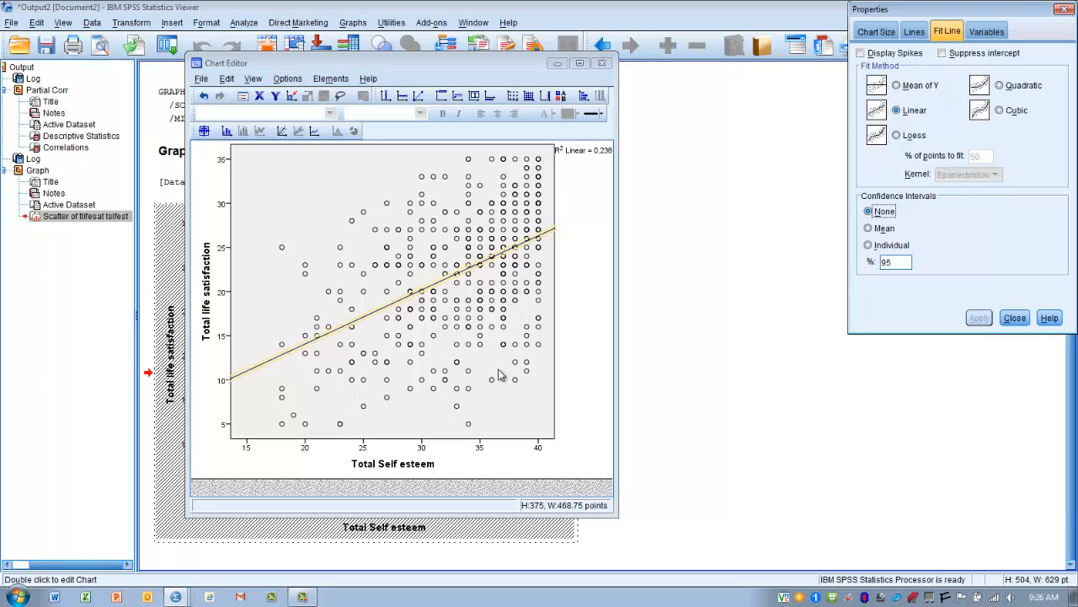
mouse_move(470, 430)
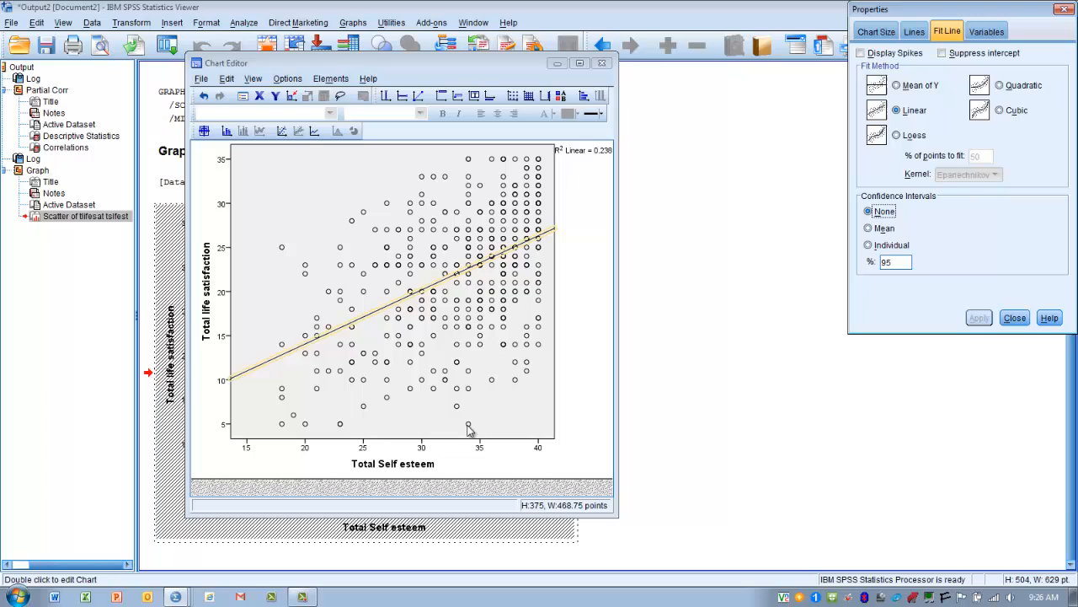
mouse_move(476, 253)
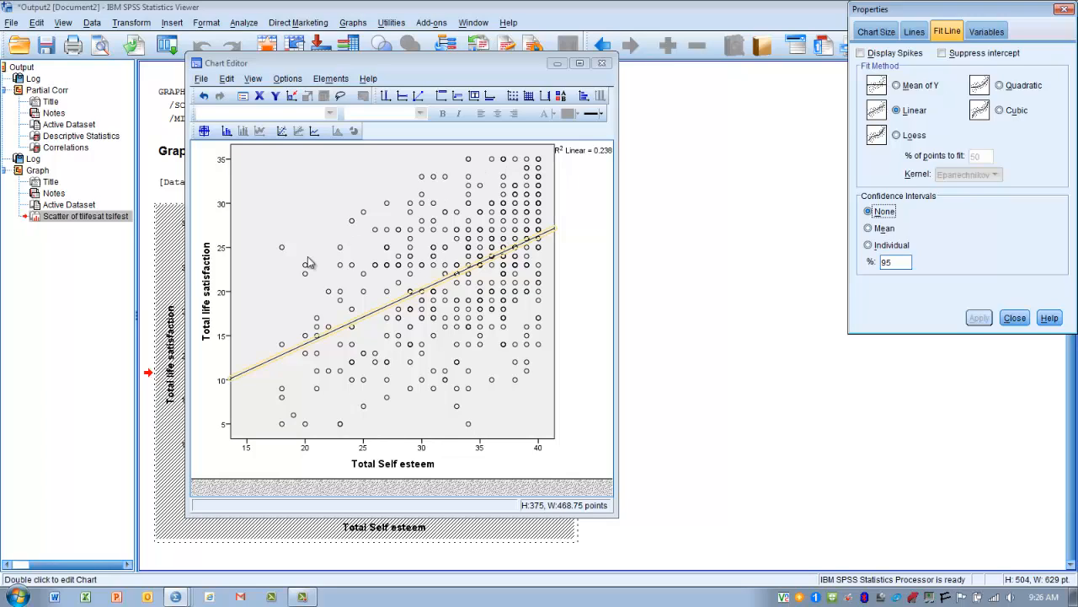
mouse_move(302, 304)
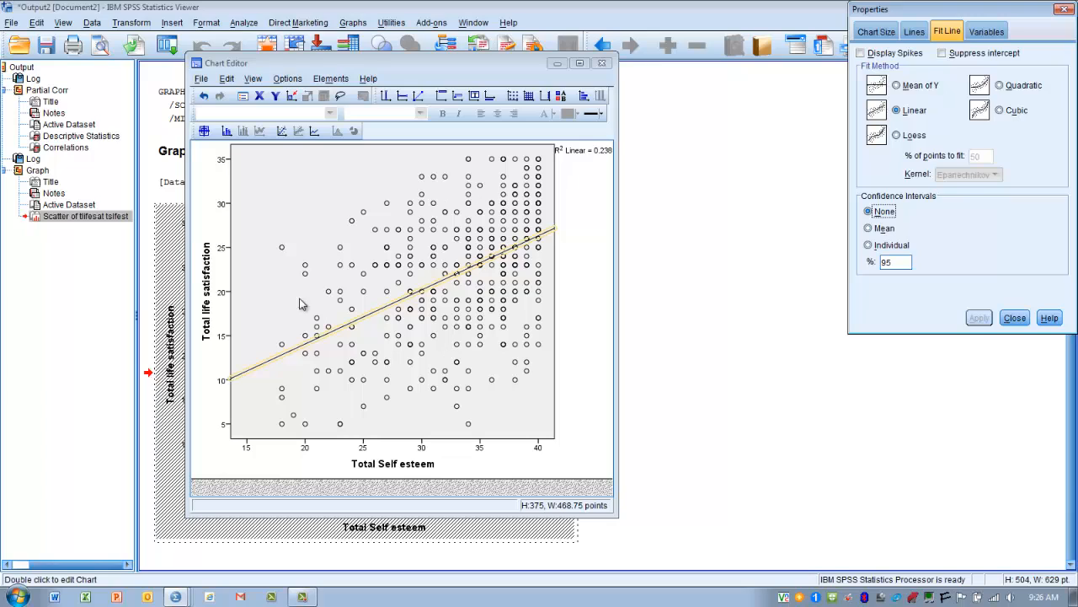
mouse_move(471, 374)
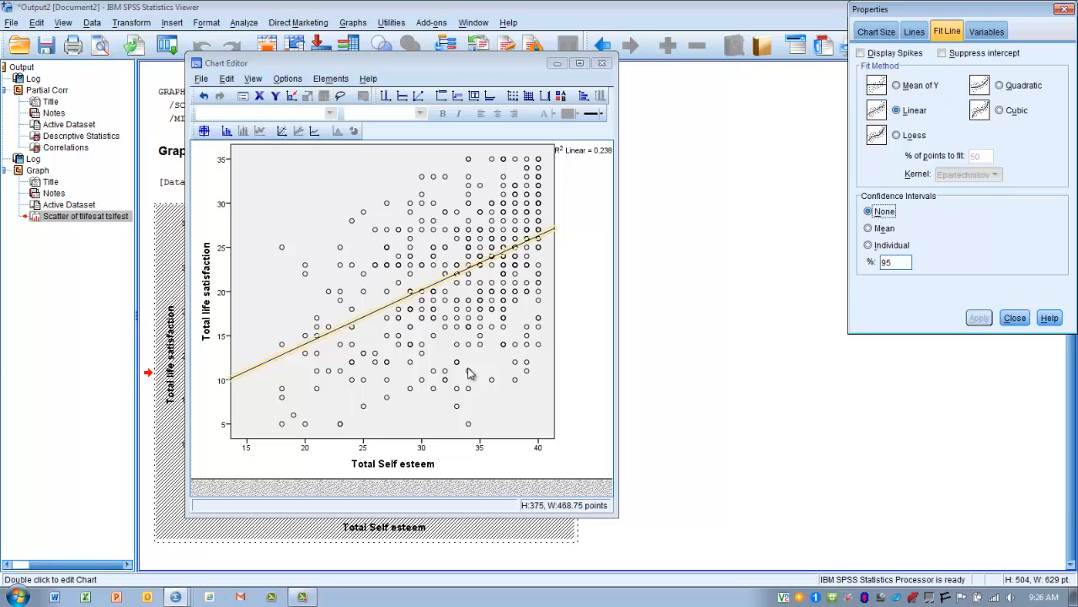
mouse_move(658, 138)
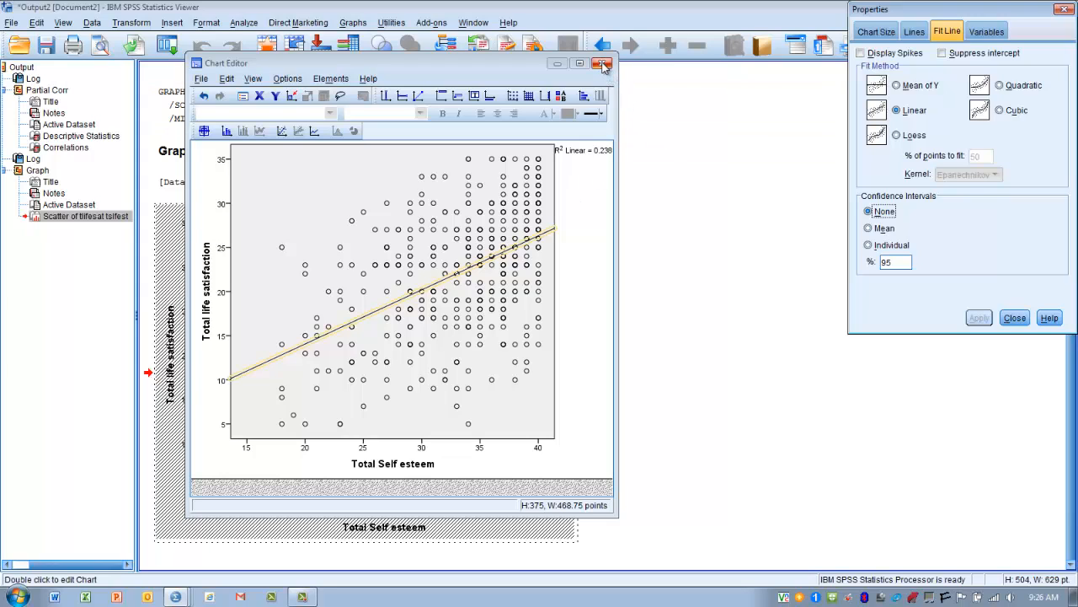
left_click(603, 64)
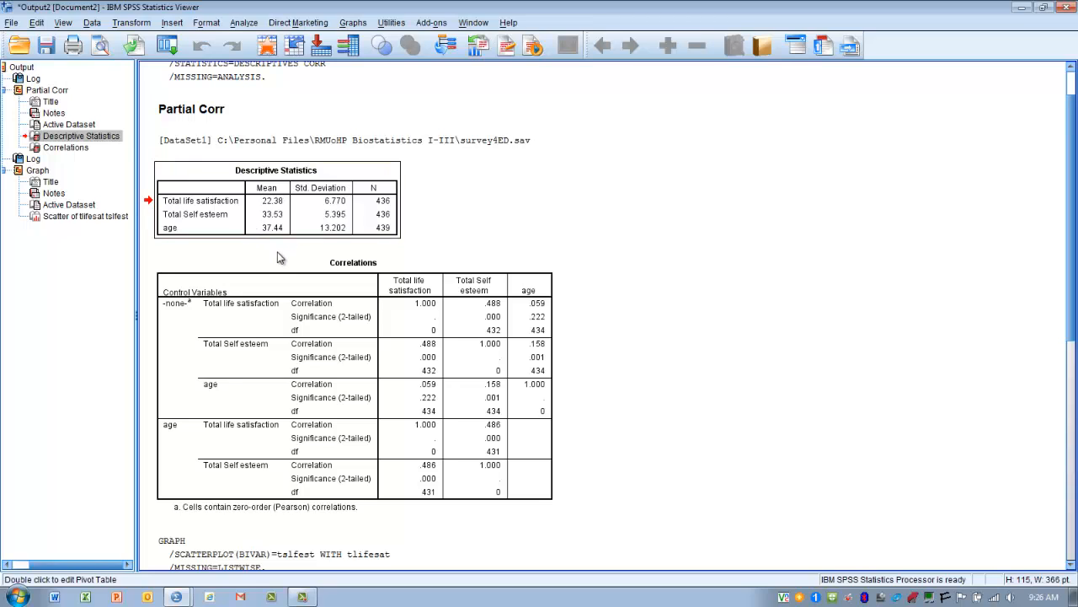
mouse_move(320, 250)
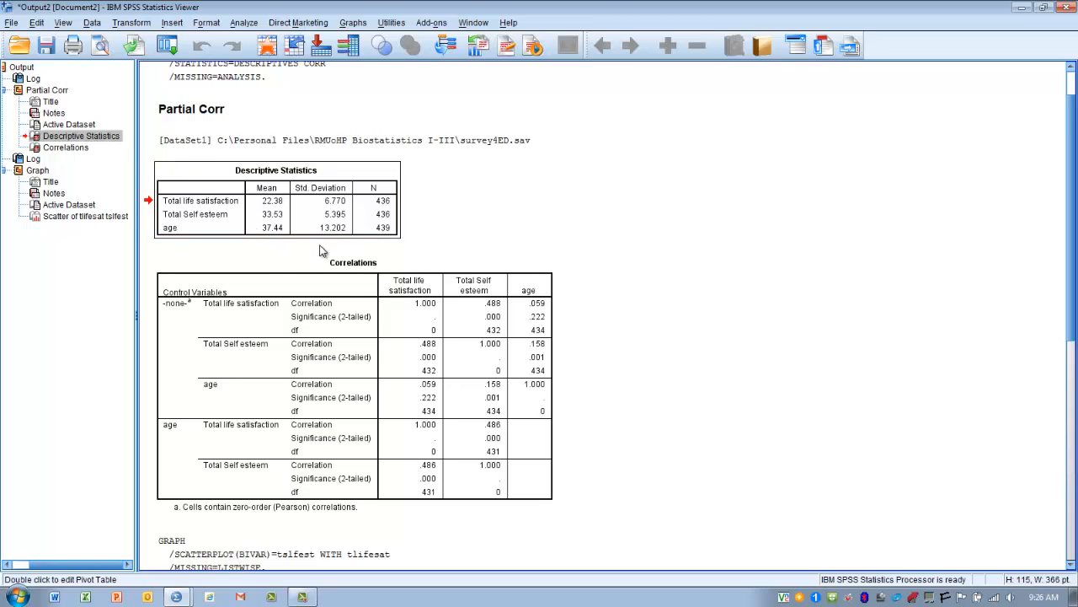
mouse_move(378, 279)
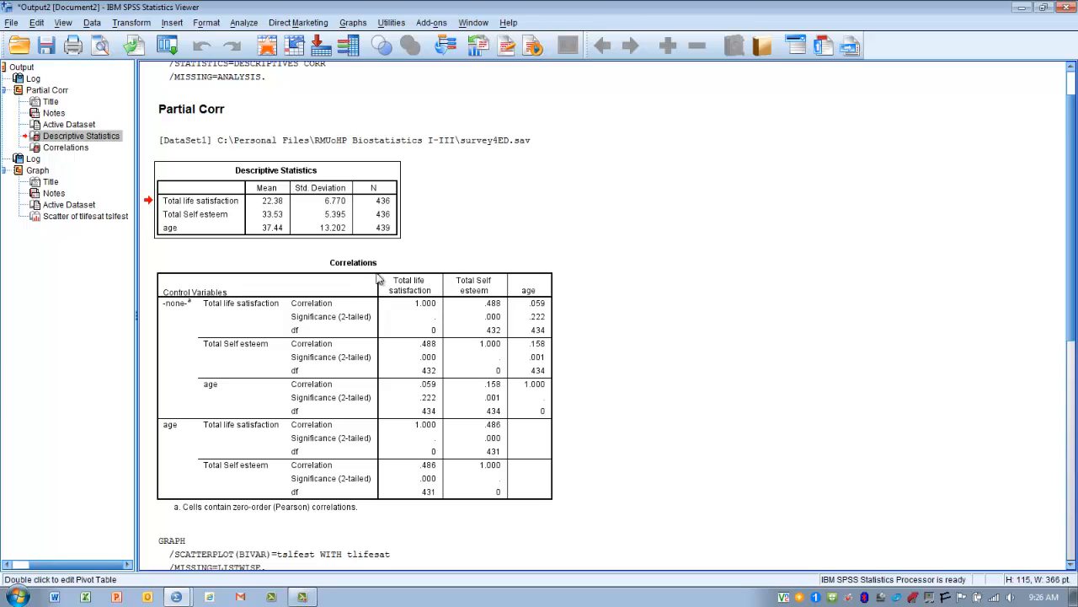
left_click(346, 337)
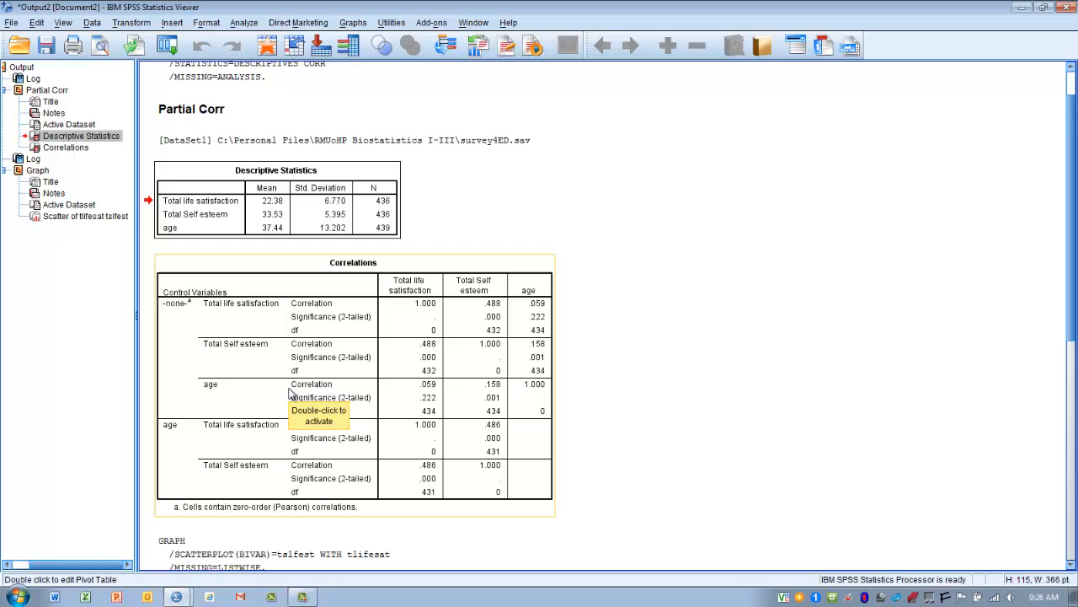
mouse_move(461, 218)
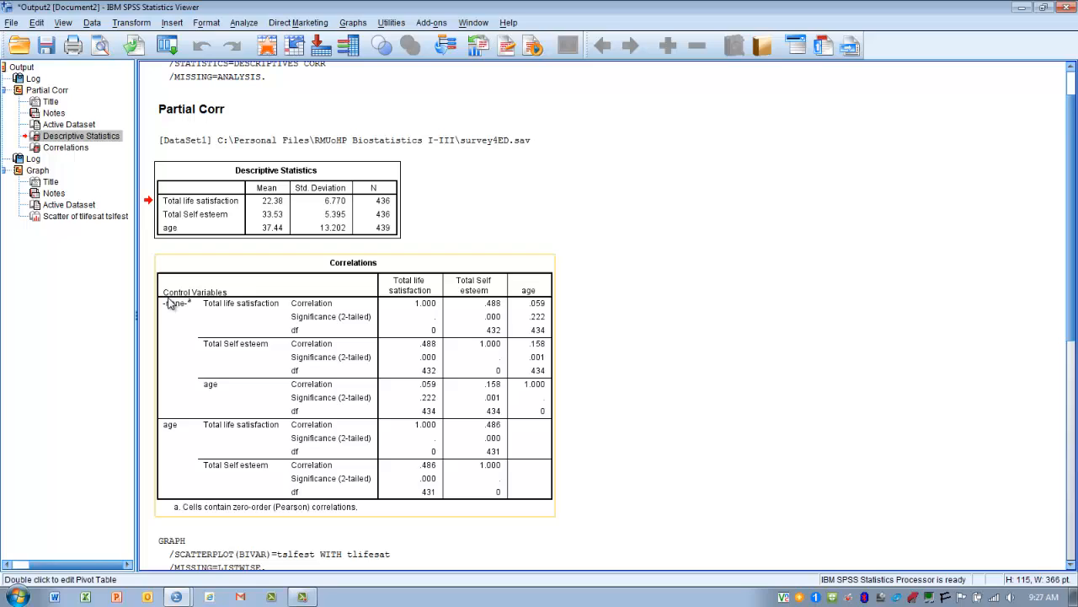
mouse_move(183, 327)
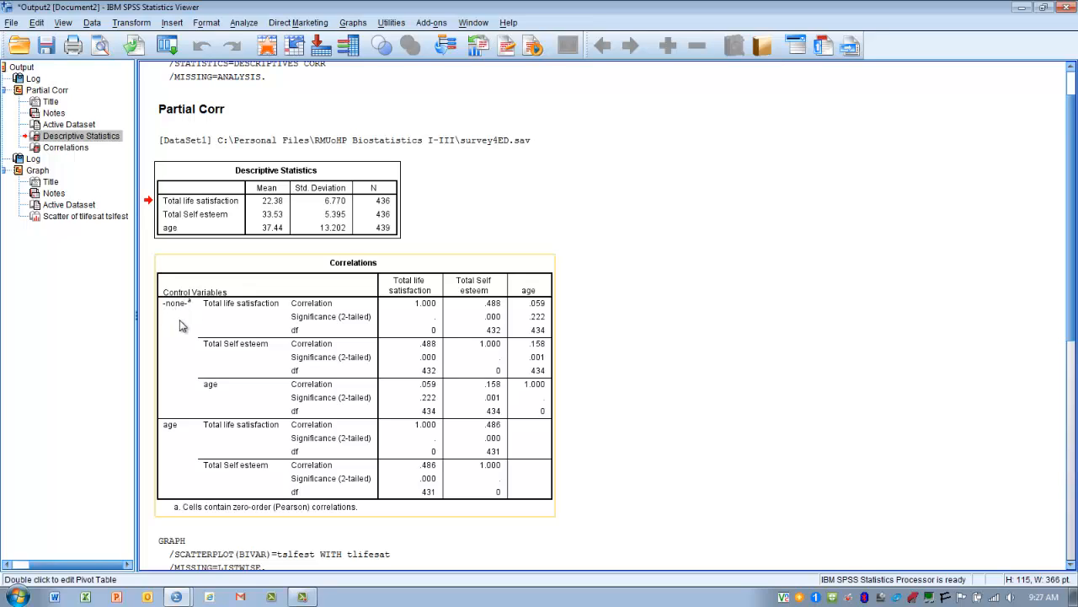
mouse_move(180, 326)
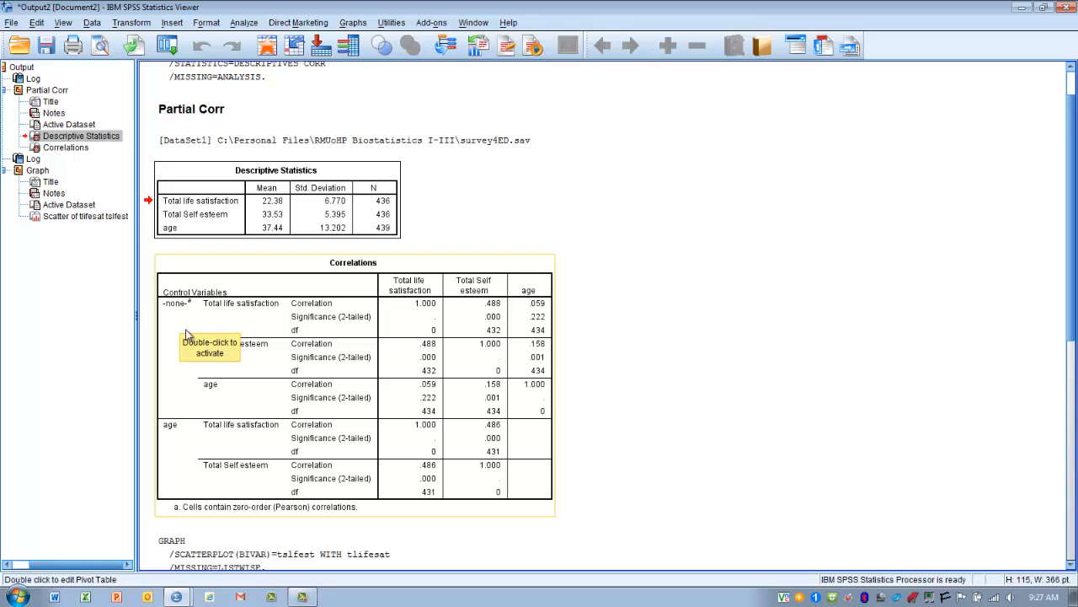
mouse_move(191, 337)
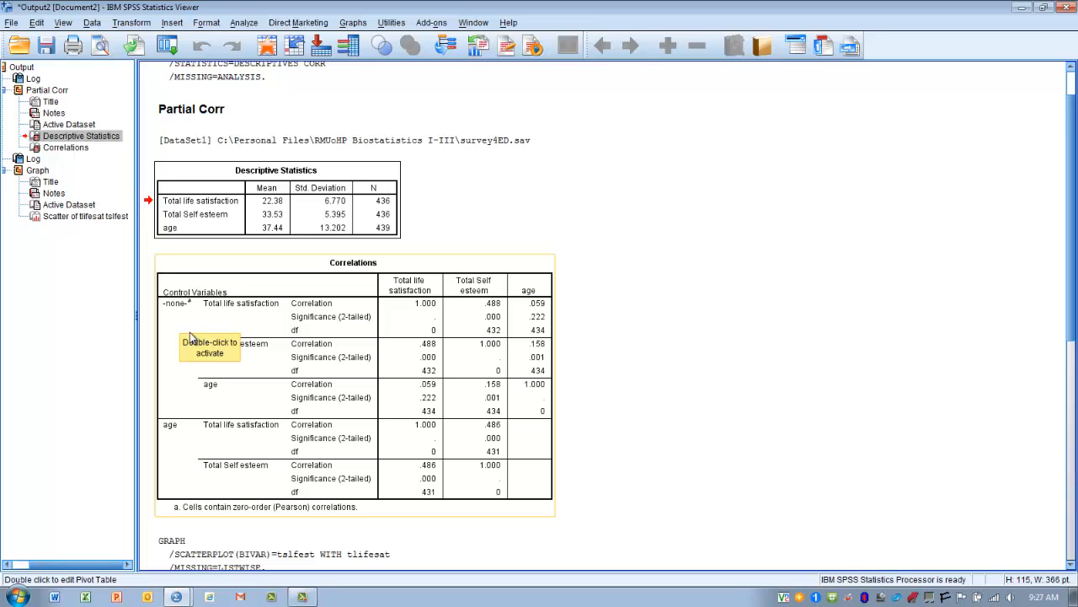
mouse_move(247, 310)
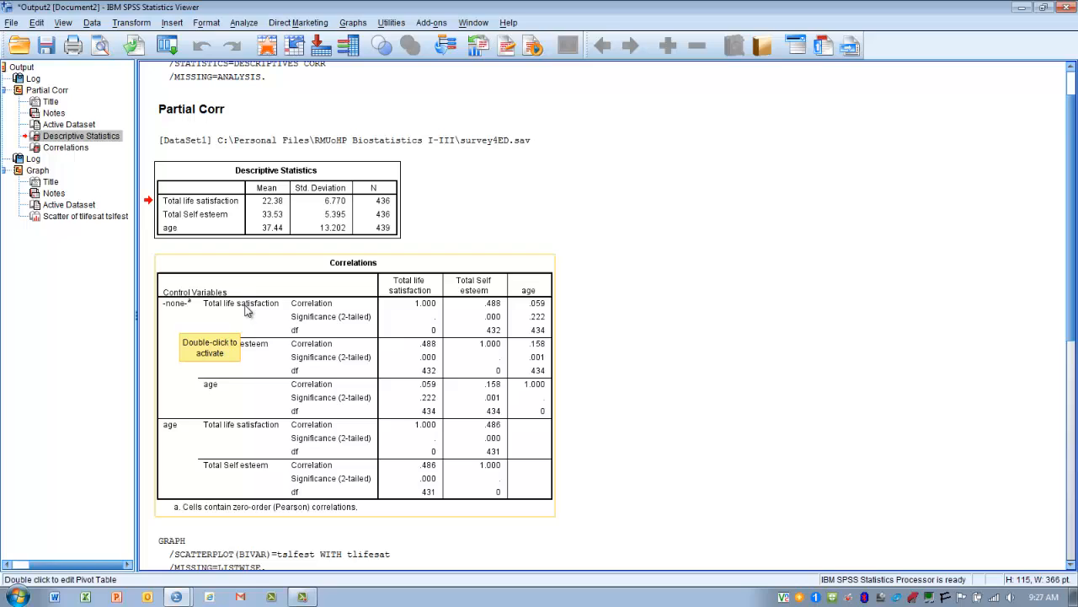
mouse_move(398, 306)
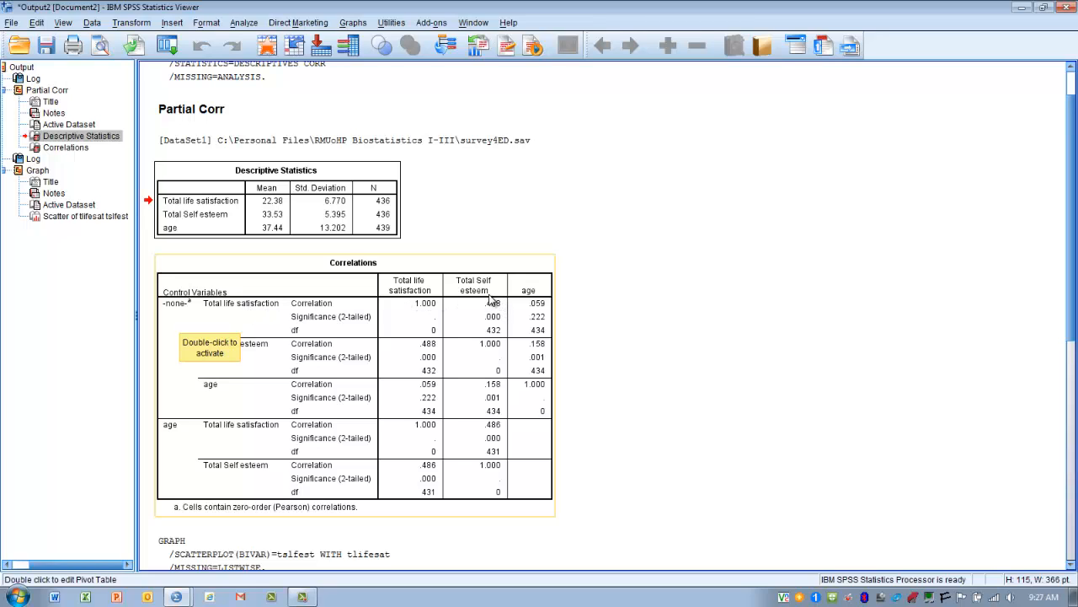
mouse_move(501, 315)
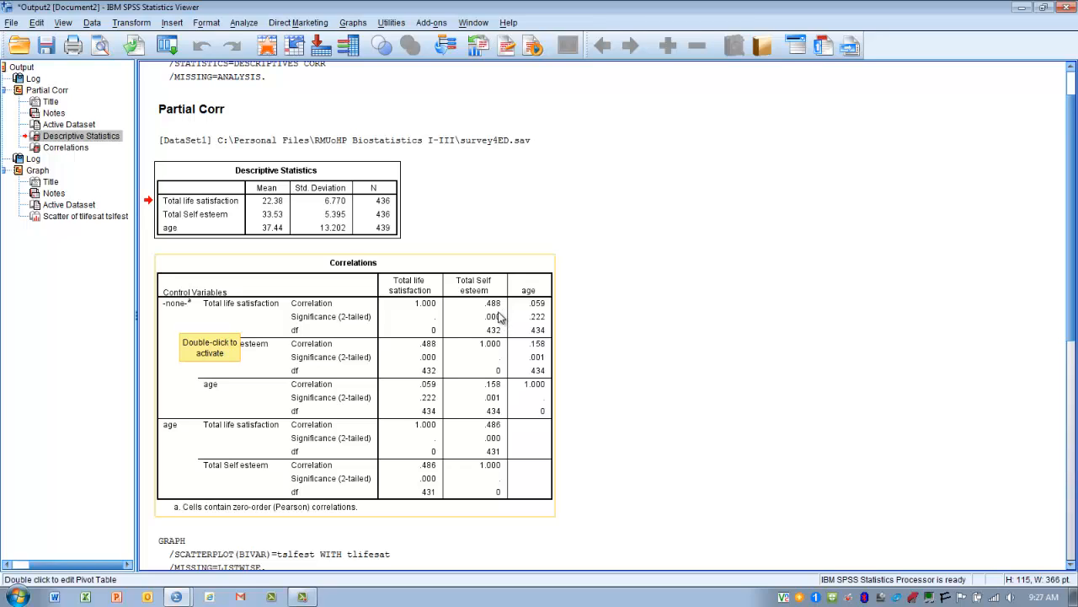
mouse_move(487, 322)
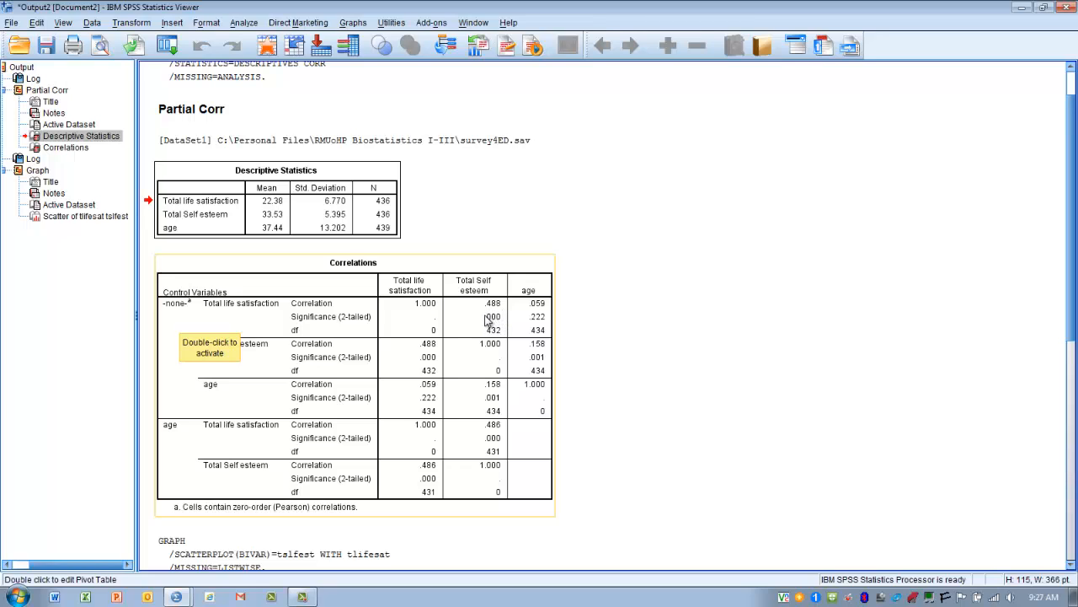
mouse_move(497, 326)
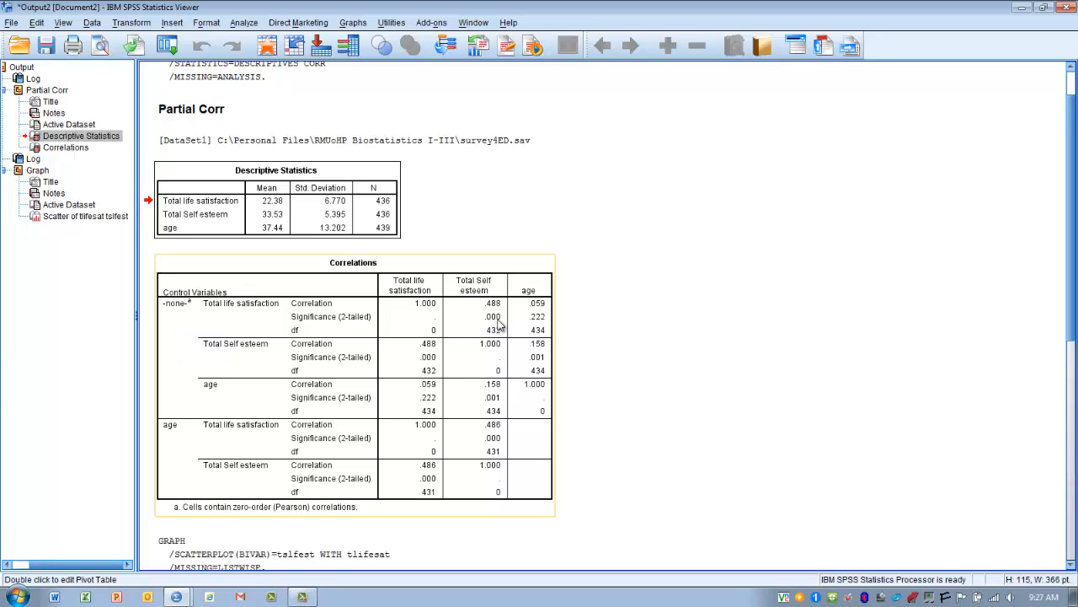
mouse_move(496, 304)
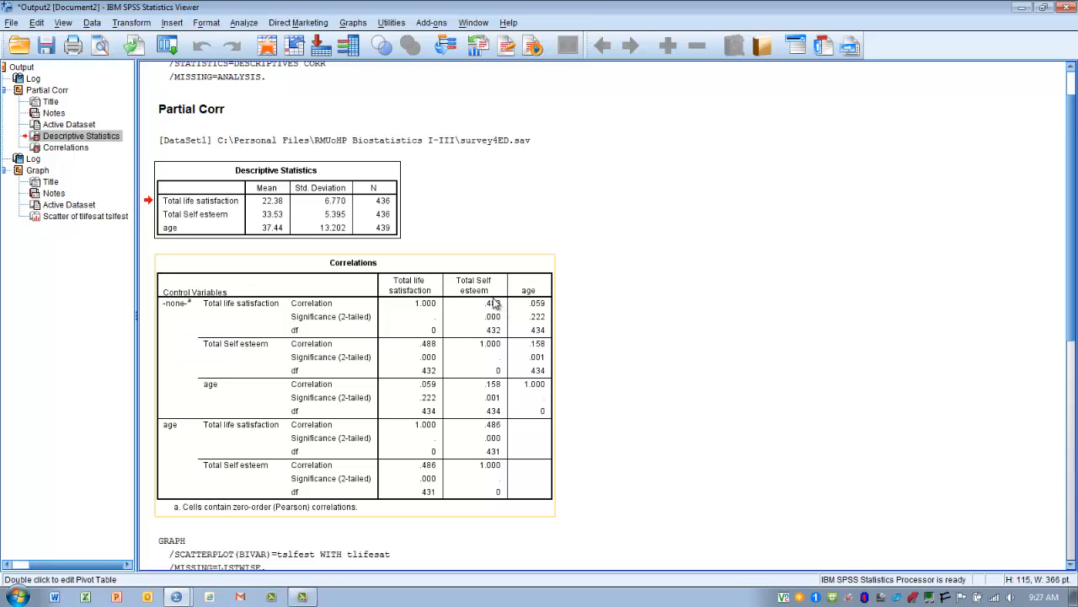
mouse_move(502, 321)
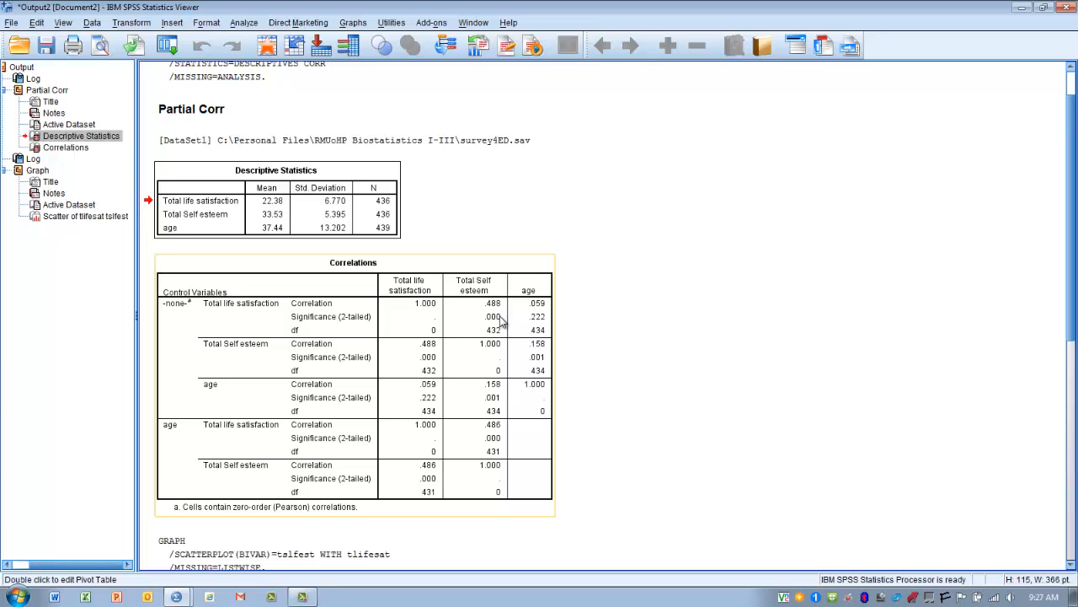
mouse_move(272, 454)
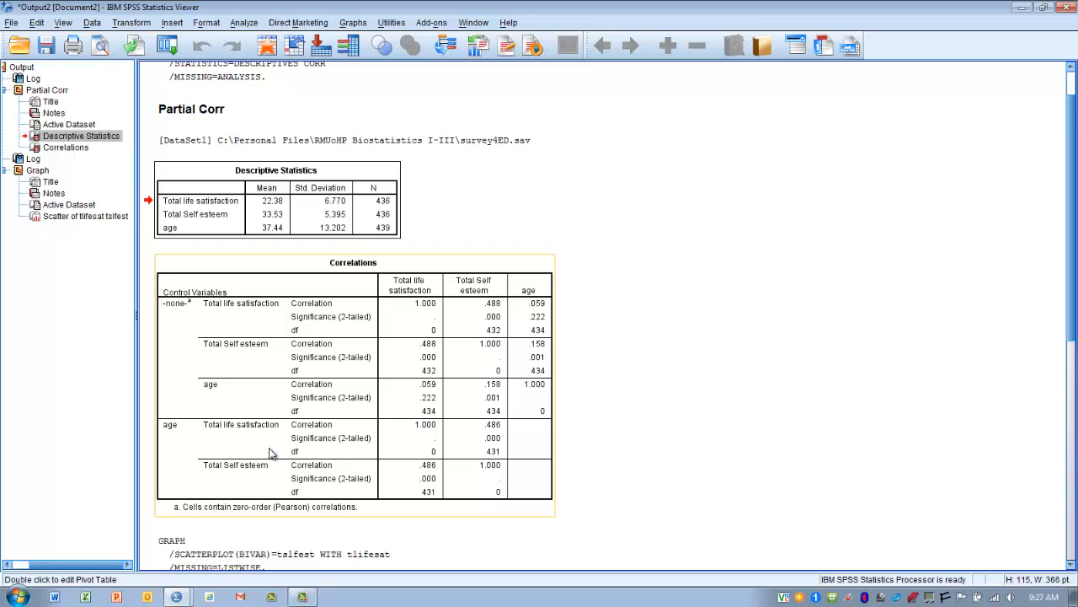
mouse_move(177, 440)
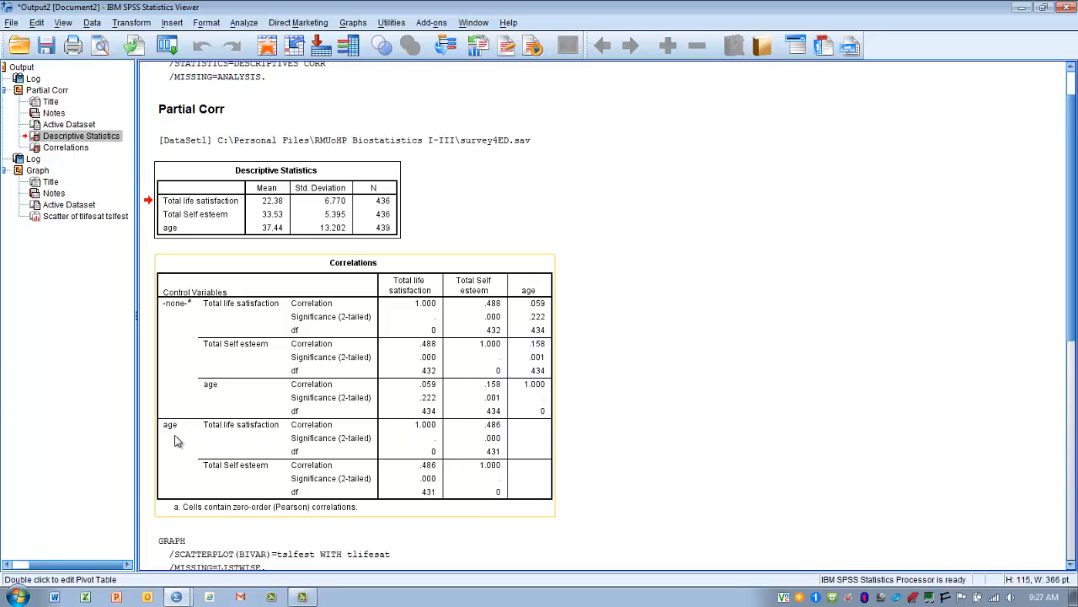
mouse_move(262, 436)
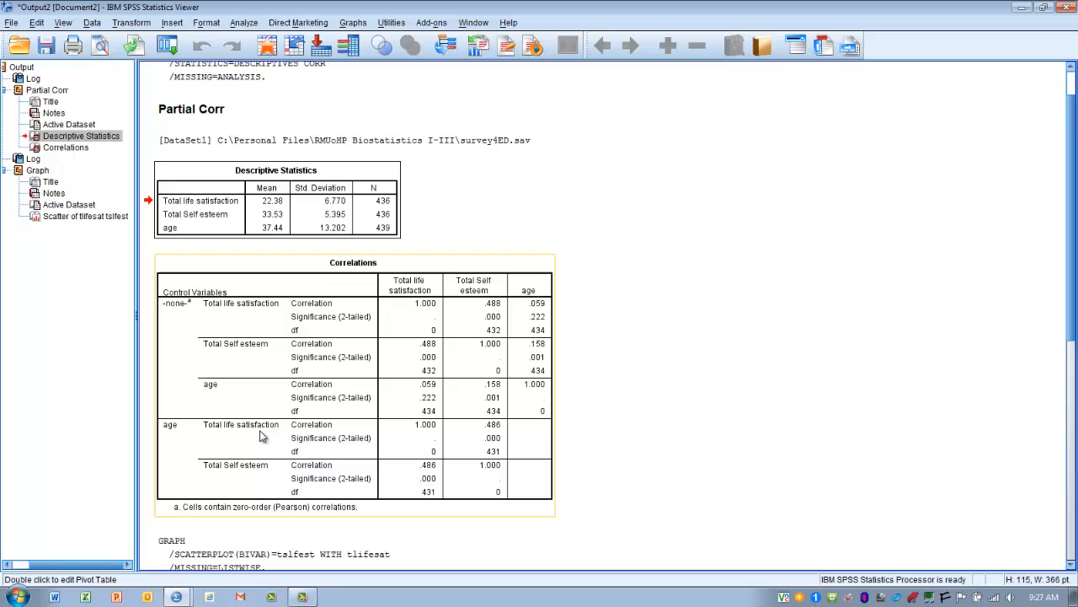
mouse_move(260, 432)
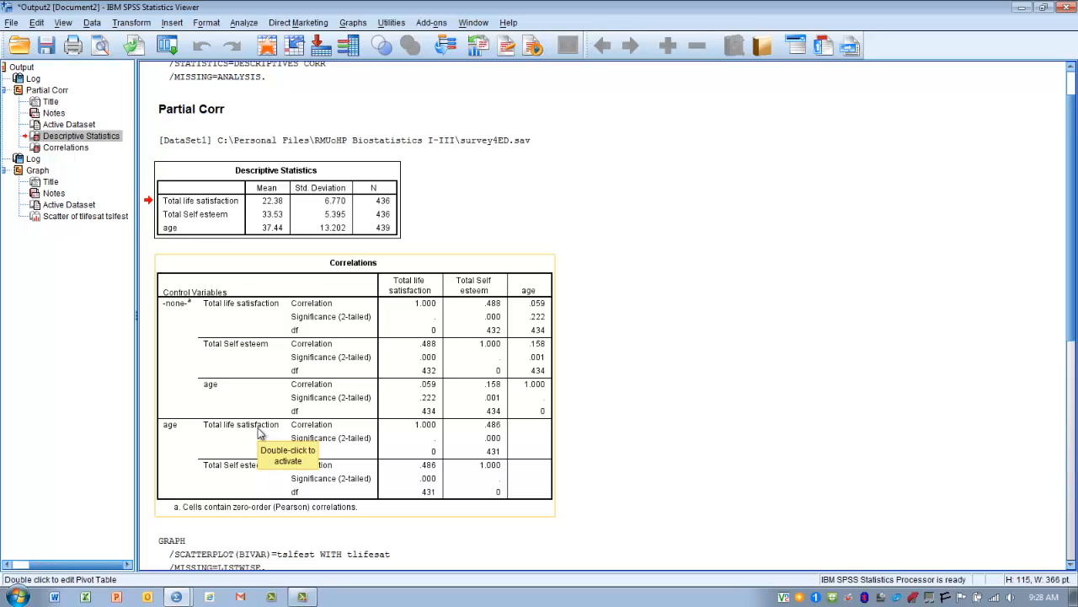
mouse_move(278, 433)
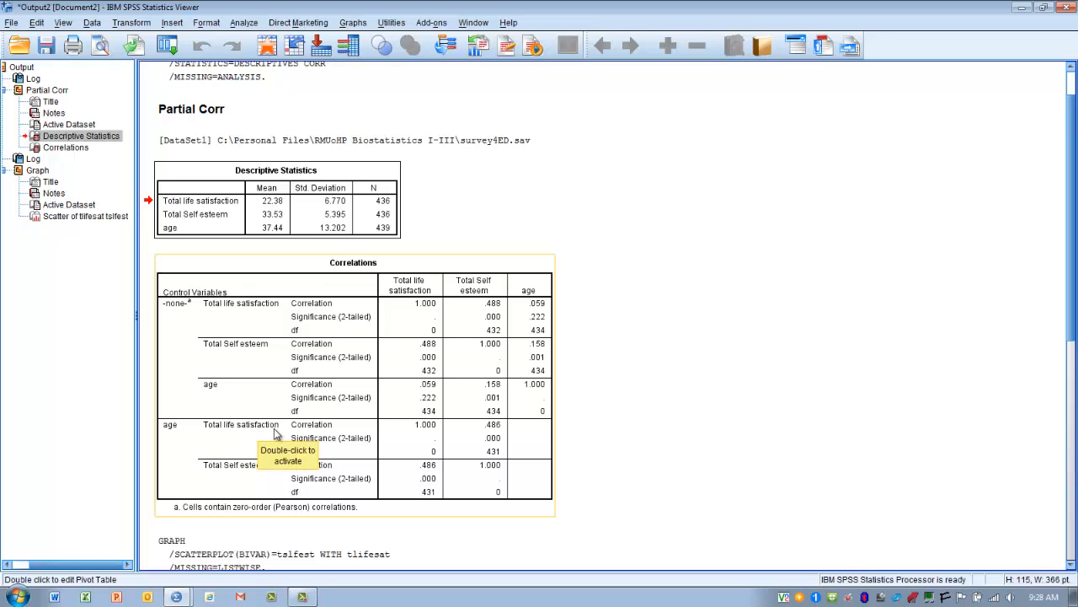
mouse_move(503, 430)
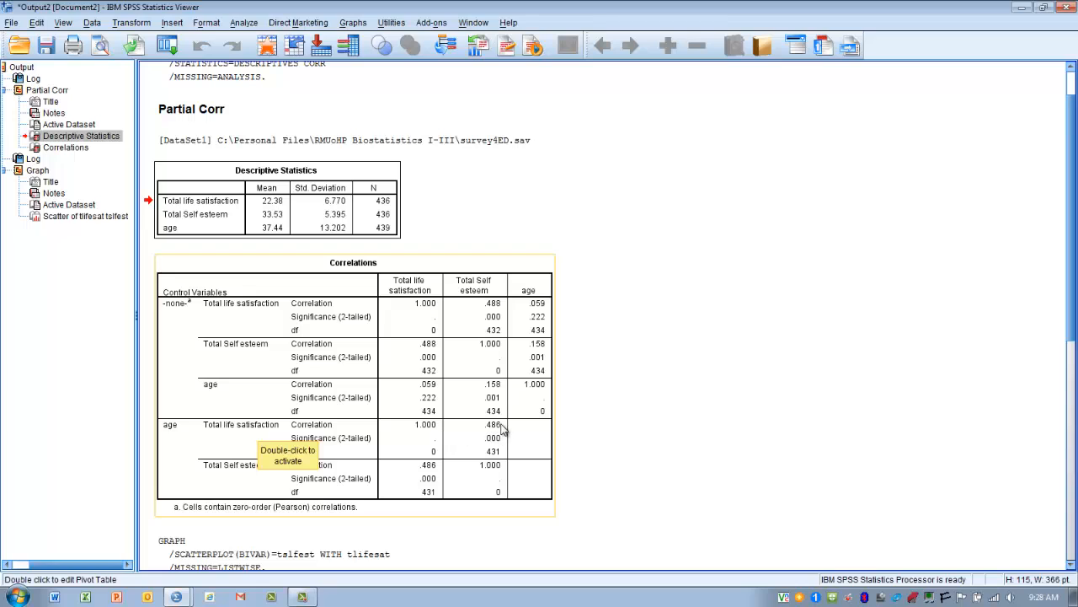
mouse_move(496, 437)
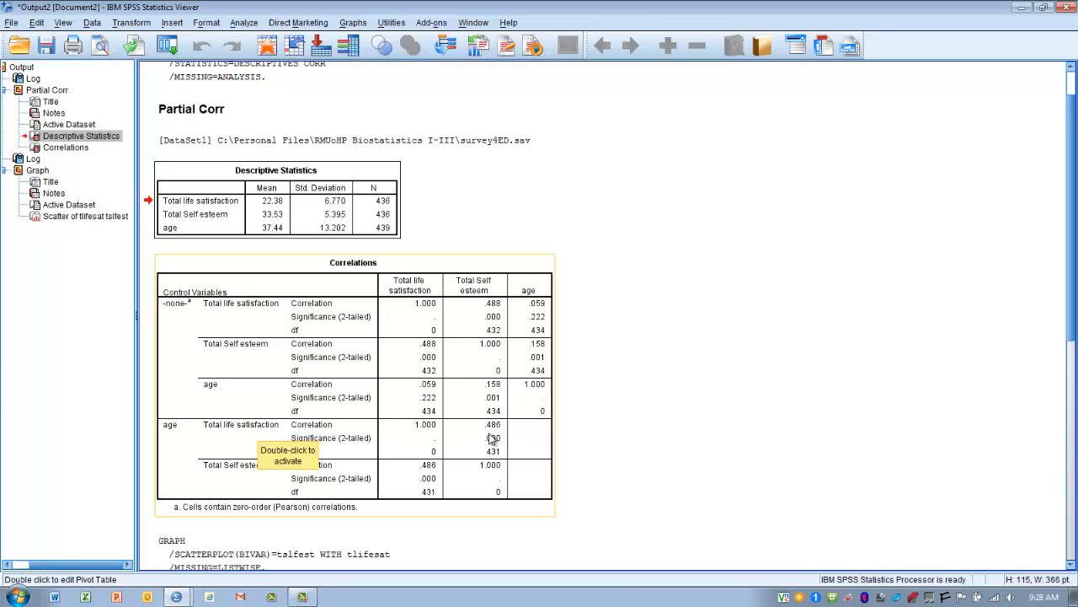
mouse_move(501, 426)
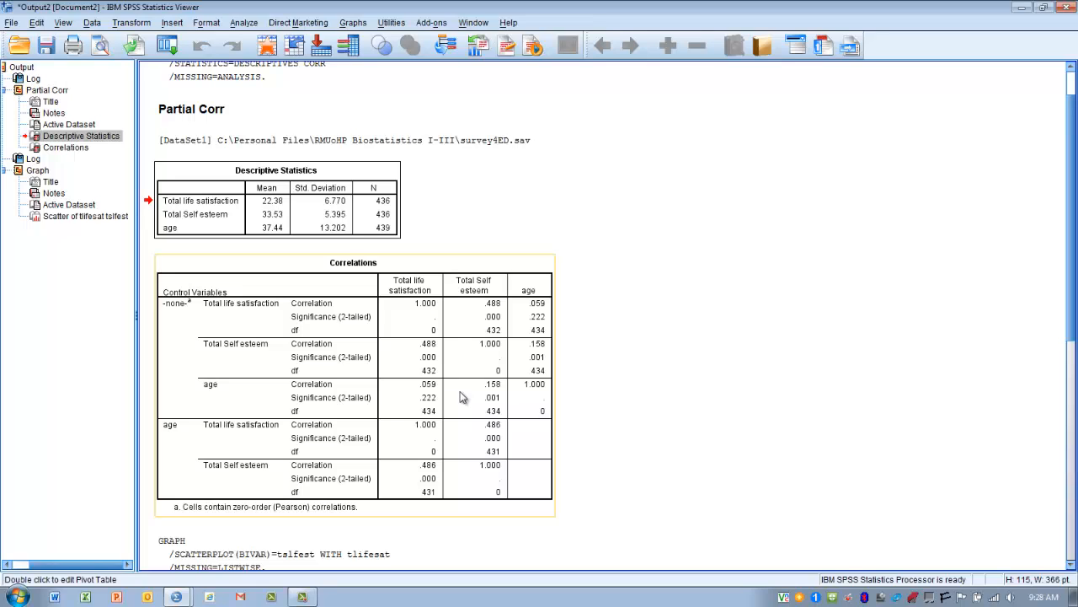
mouse_move(267, 457)
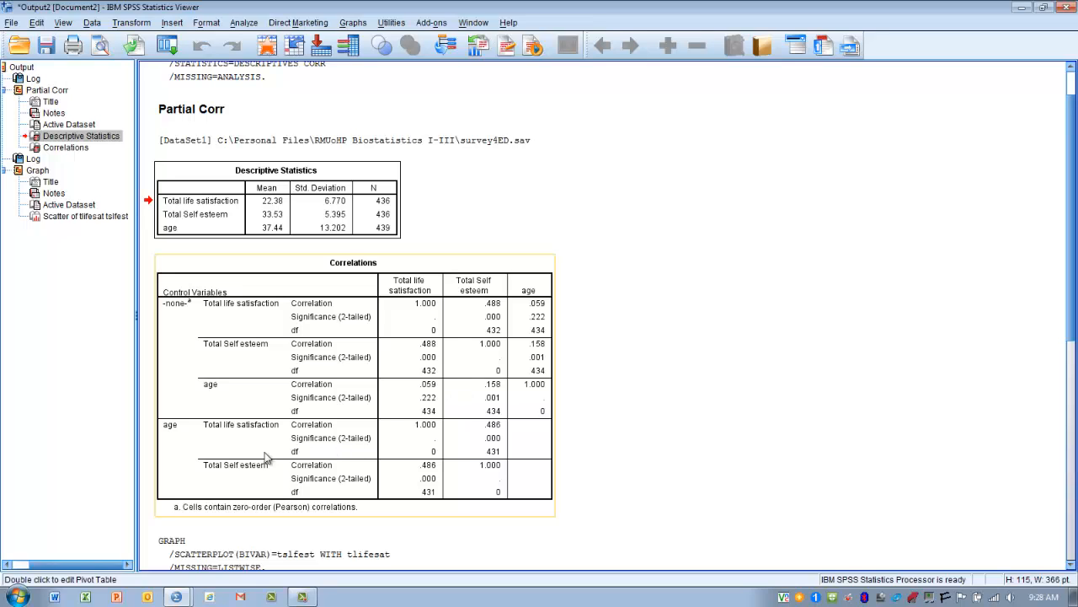
mouse_move(166, 424)
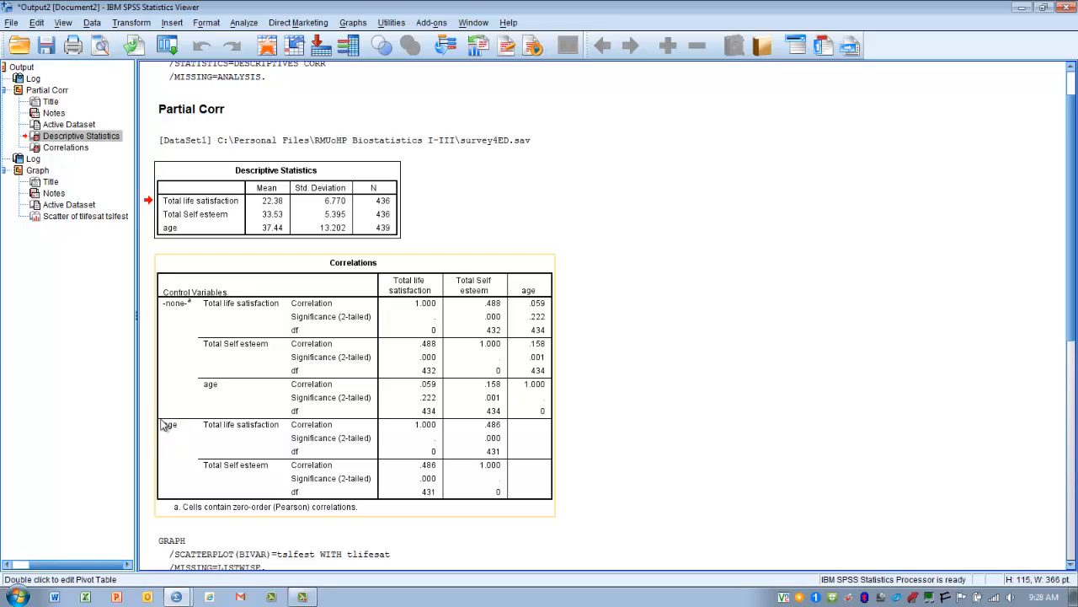
mouse_move(167, 440)
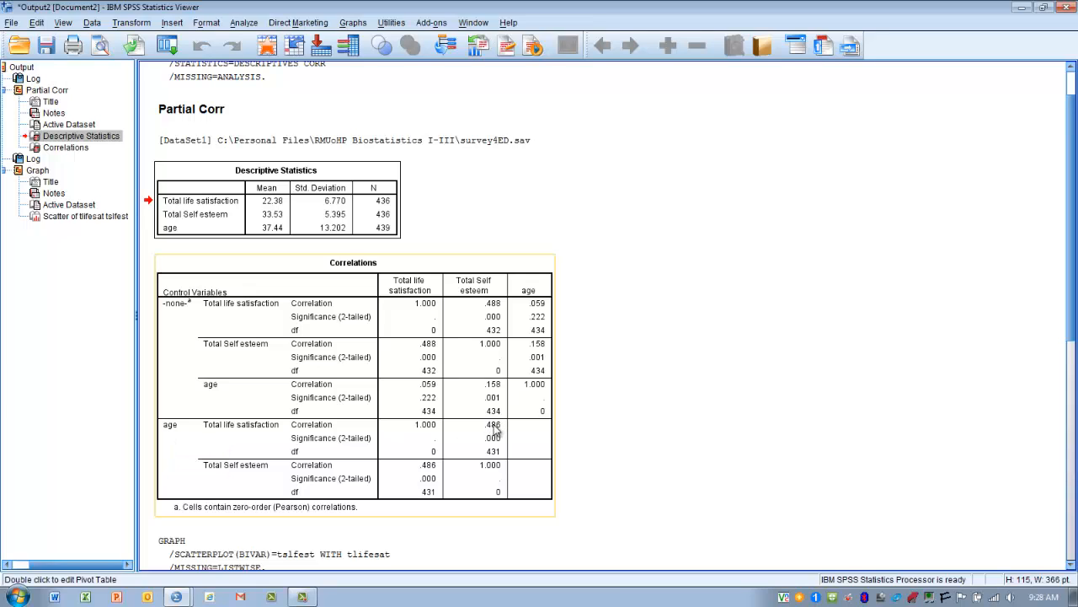
mouse_move(256, 459)
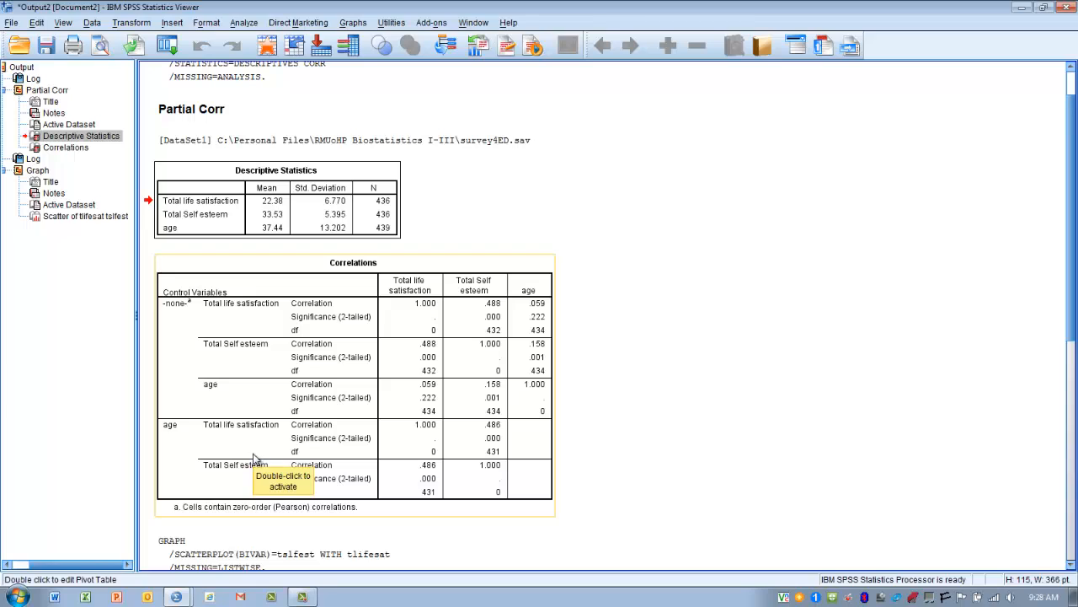
mouse_move(171, 451)
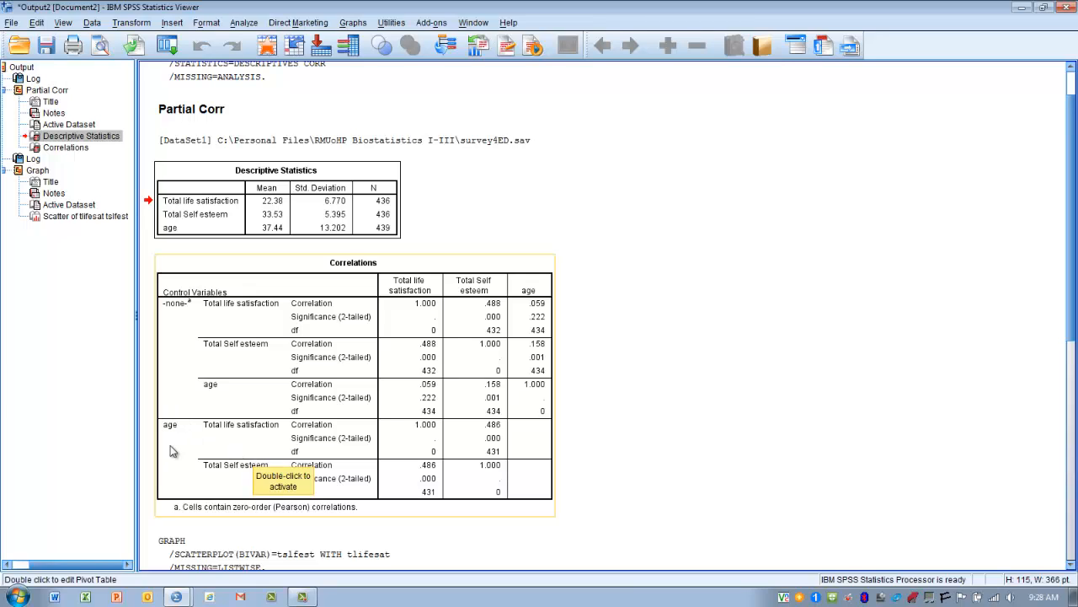